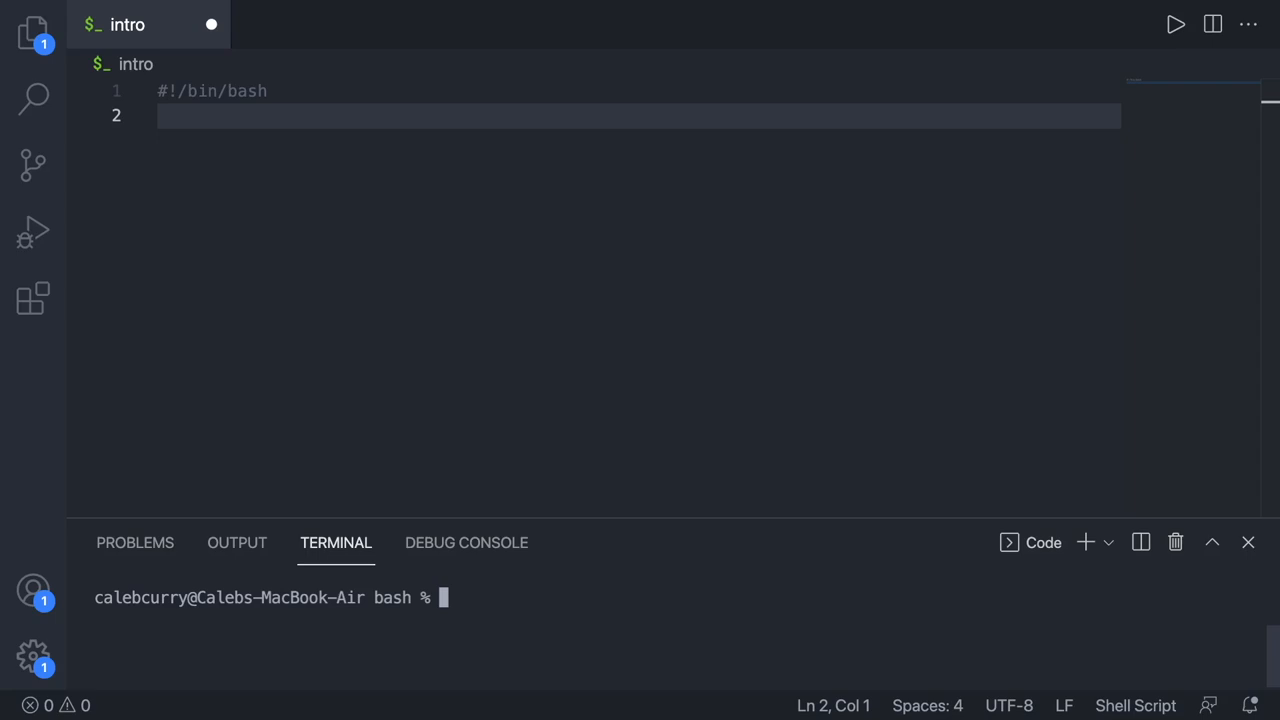
Step: Create folder test1 and write score 75 into test1/caleb from the terminal
text(mkdir)
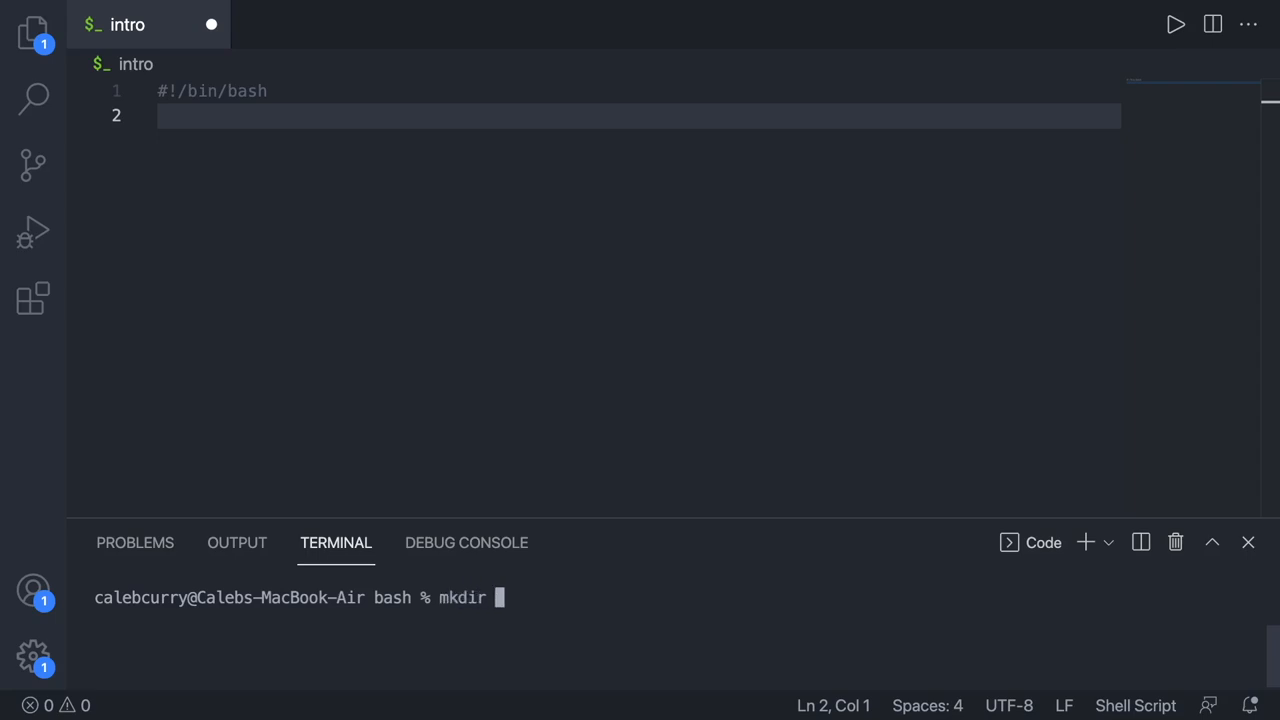
text(test1)
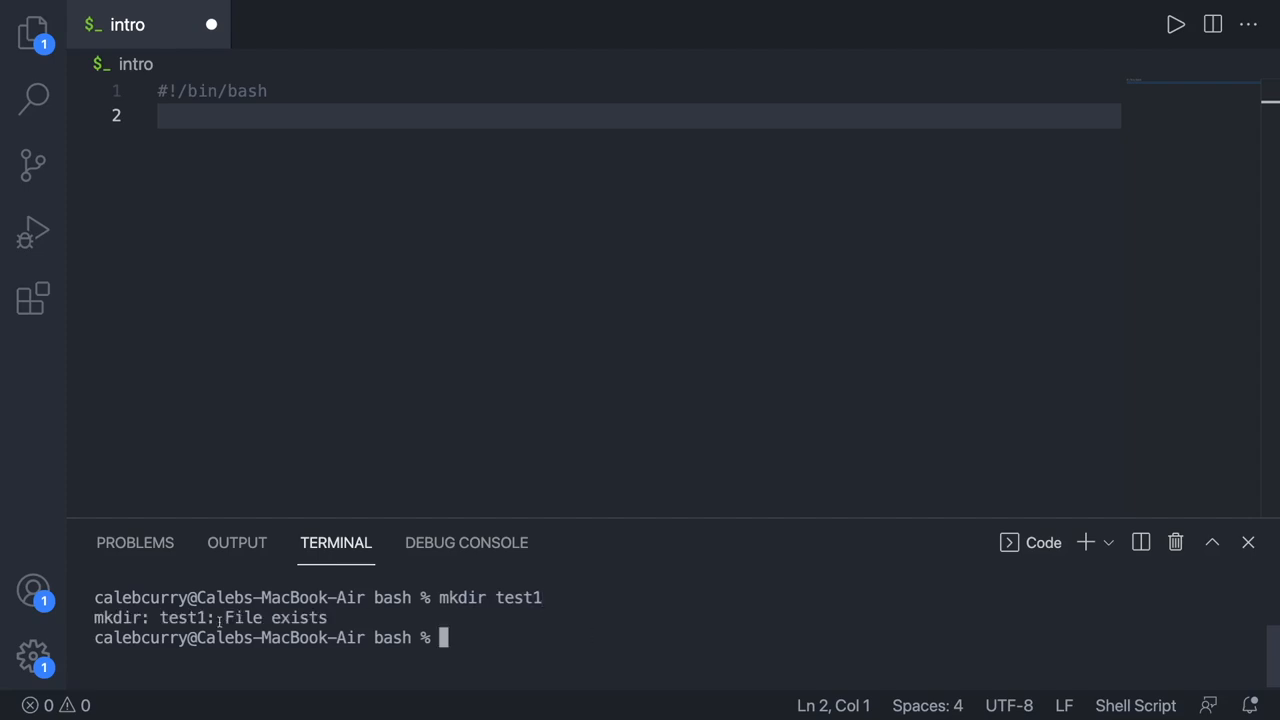
mouse_move(668, 640)
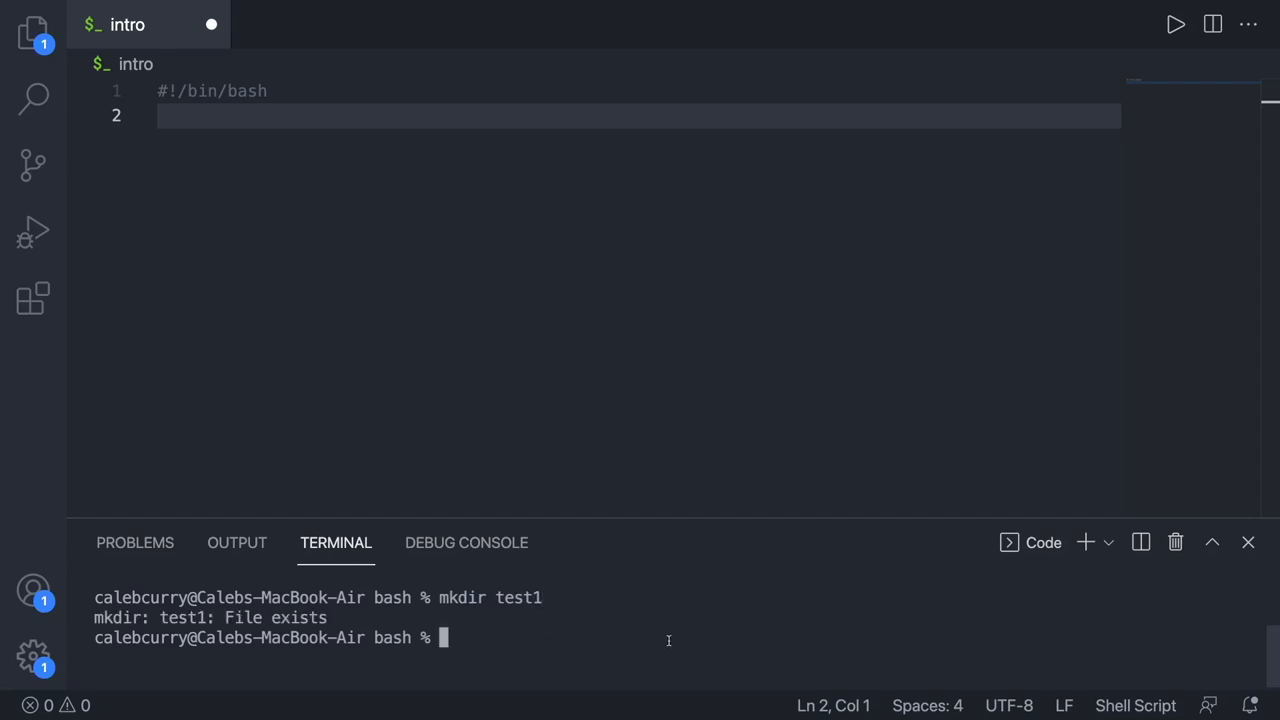
text(echo ")
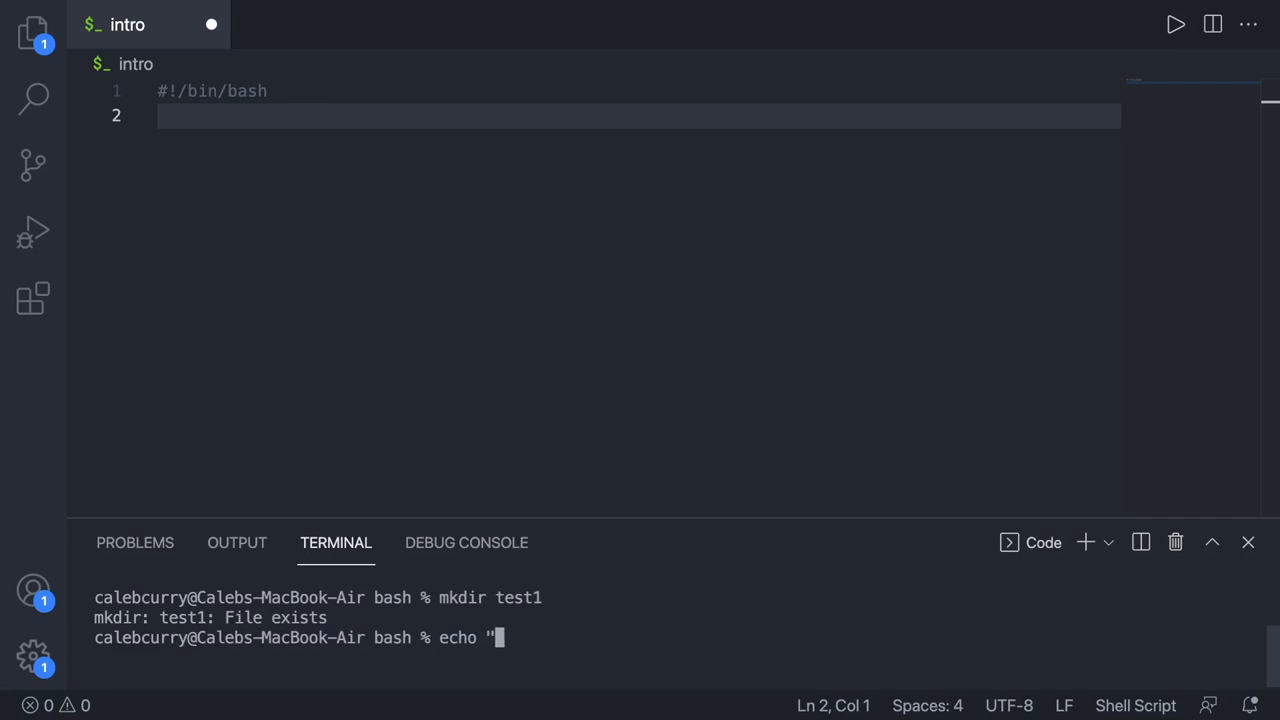
text(75" > test1/)
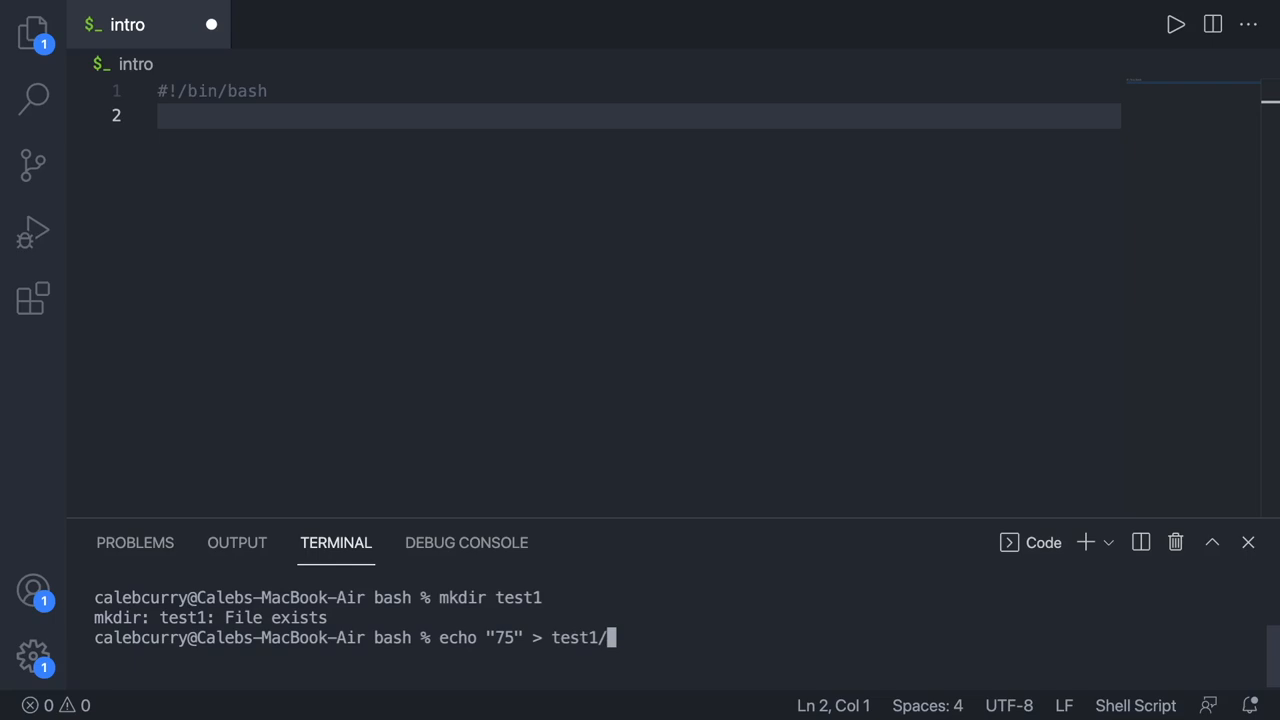
text(caleb)
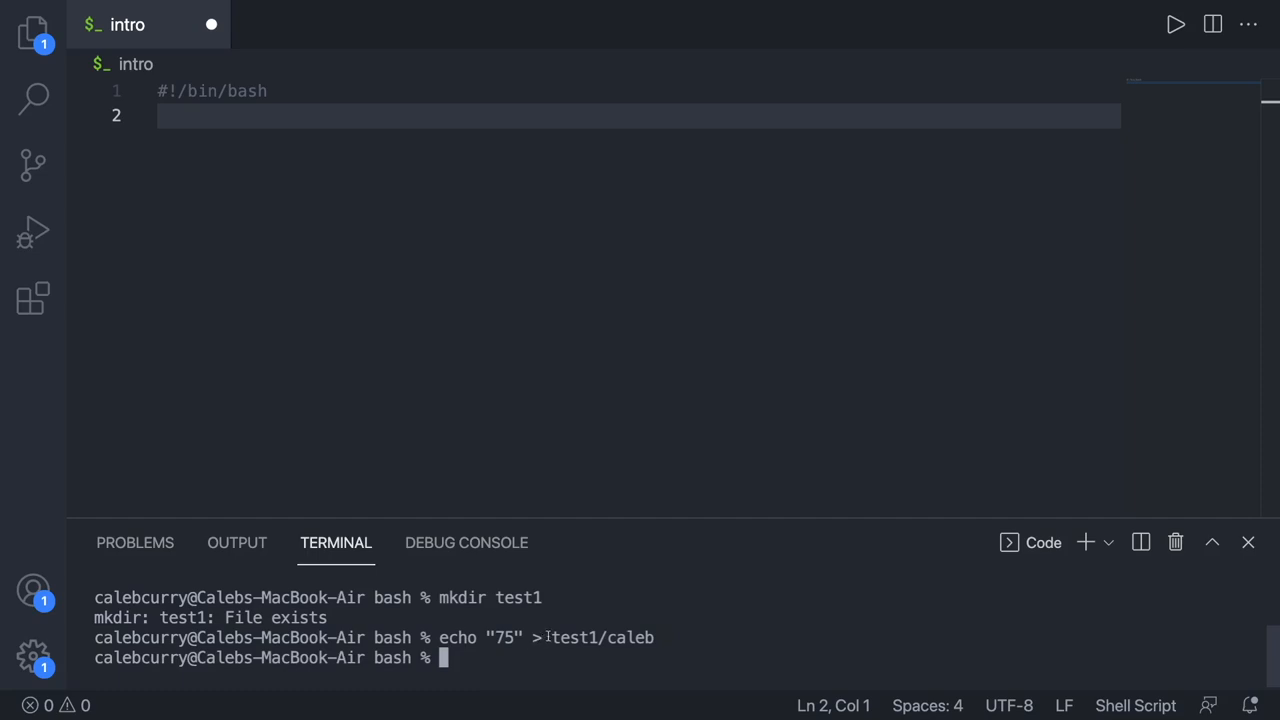
Step: Read back test1/caleb with cat and list the folder contents
double_click(575, 637)
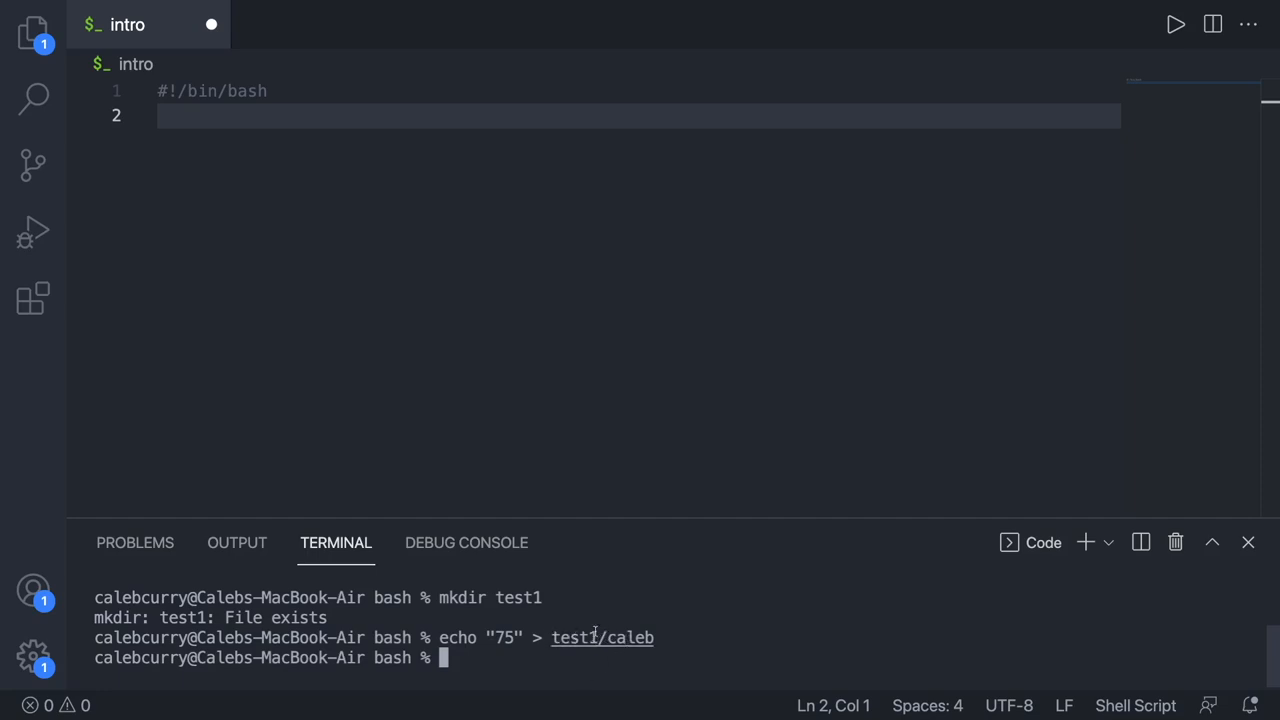
text(cat test1/caleb)
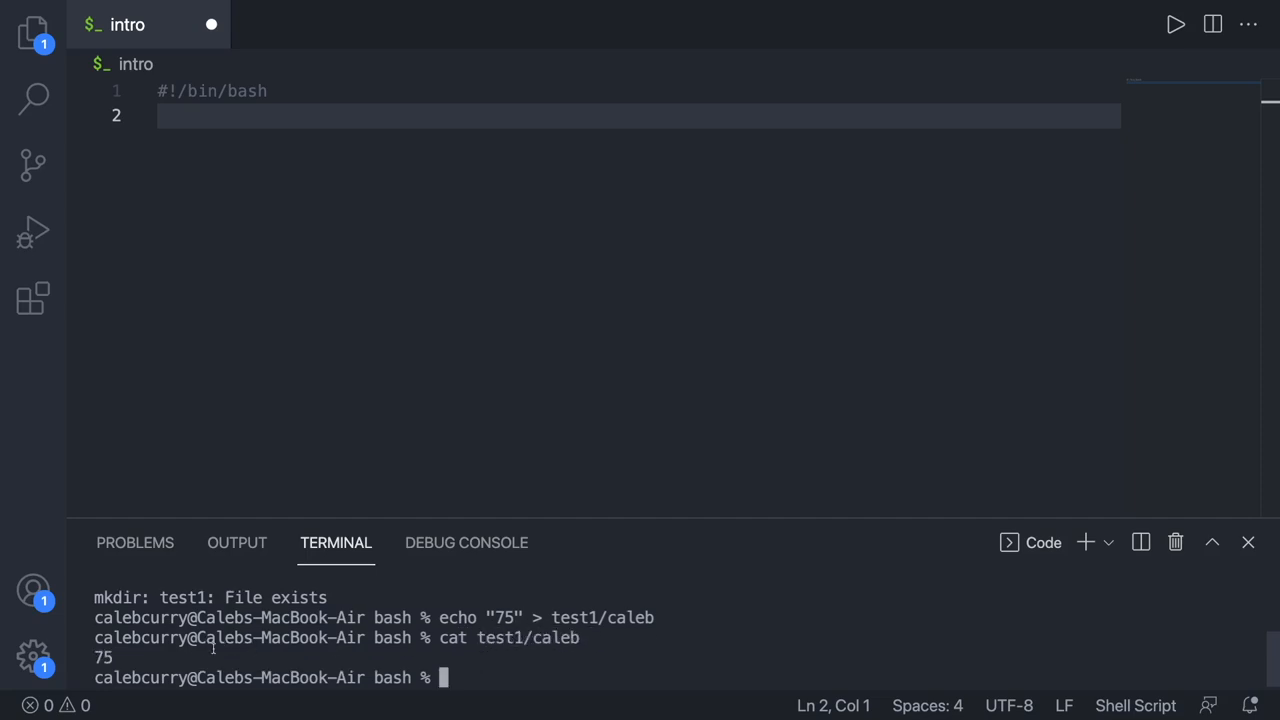
text(ls test2)
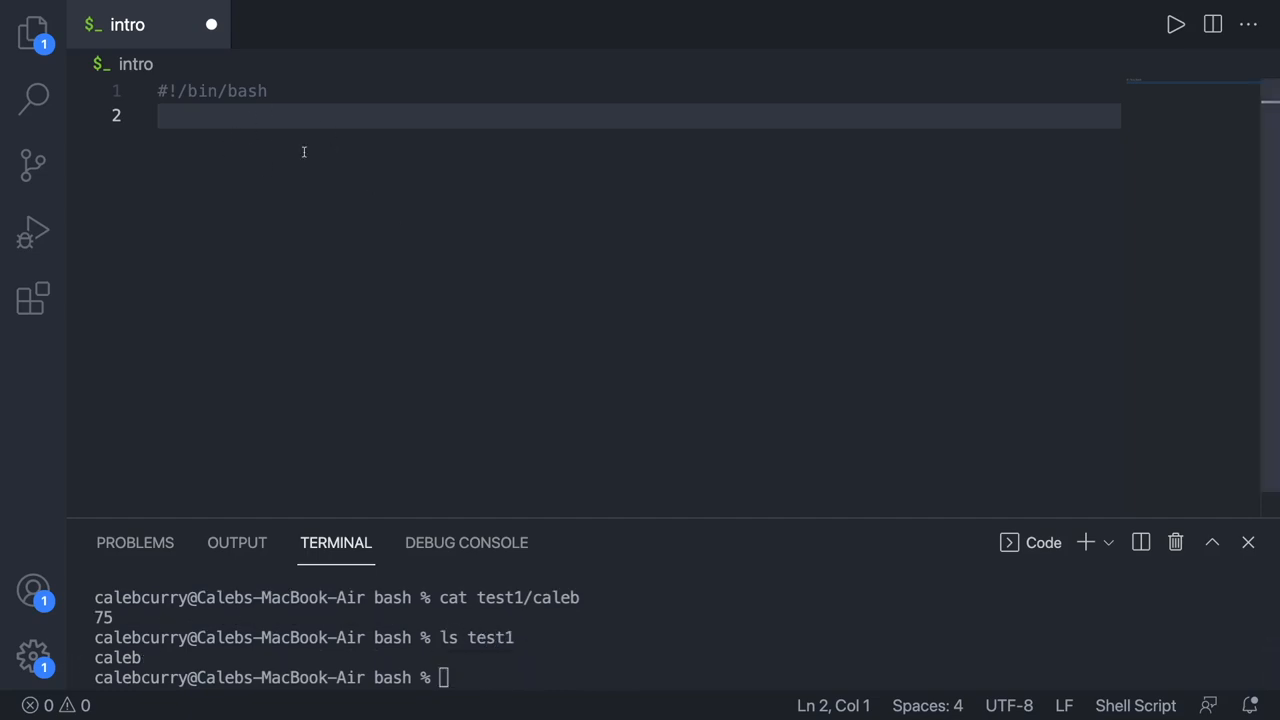
mouse_move(437, 168)
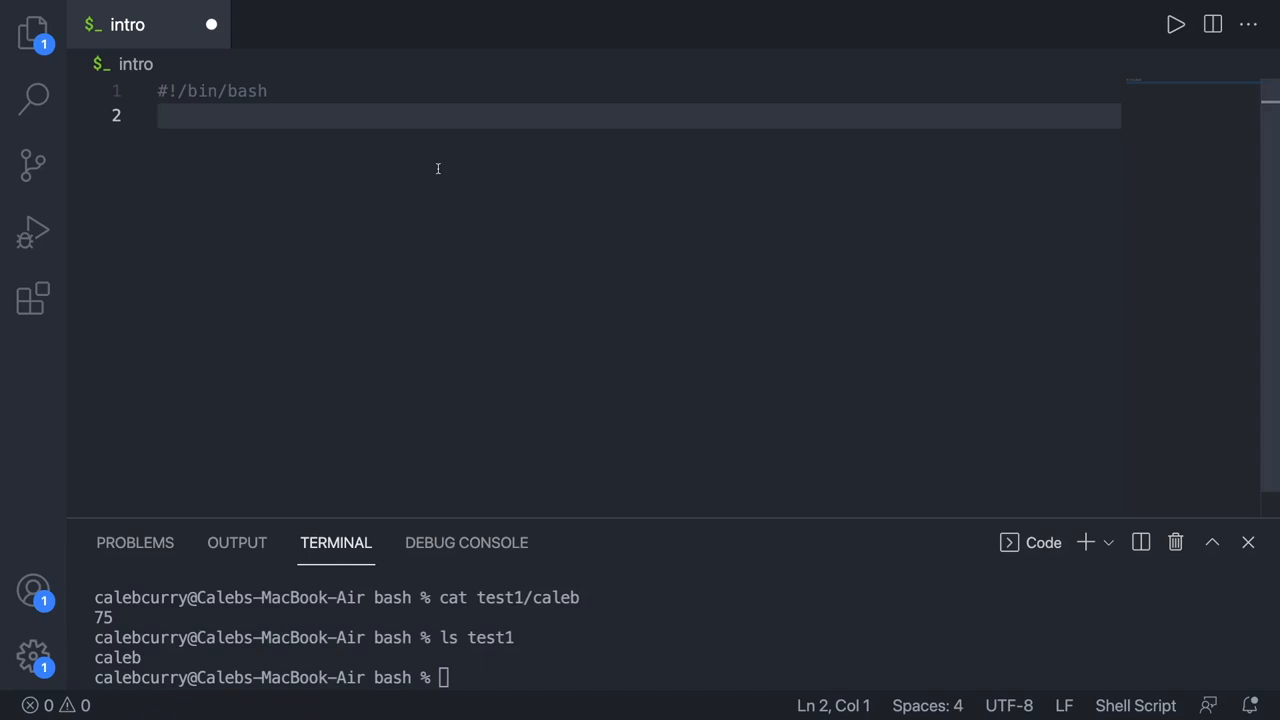
Step: Add echo "75" > test1/john and cat test1/john to the intro script
text(echo "7")
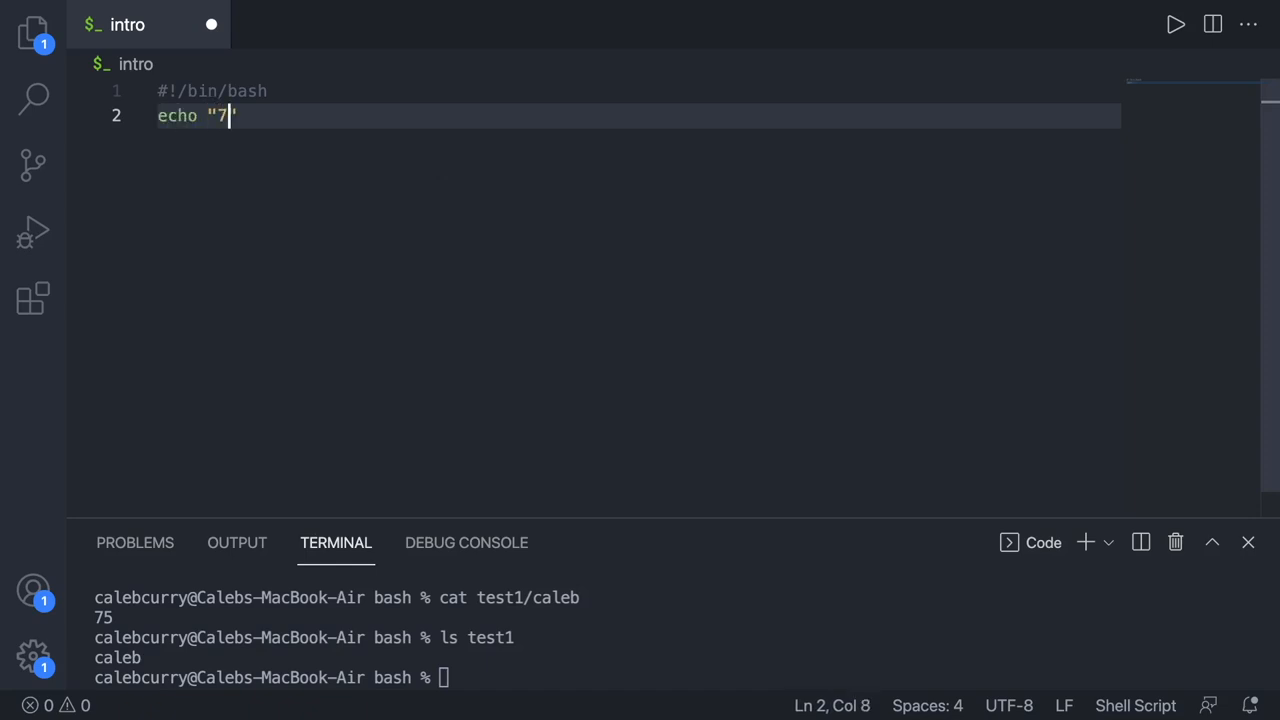
text(5" >)
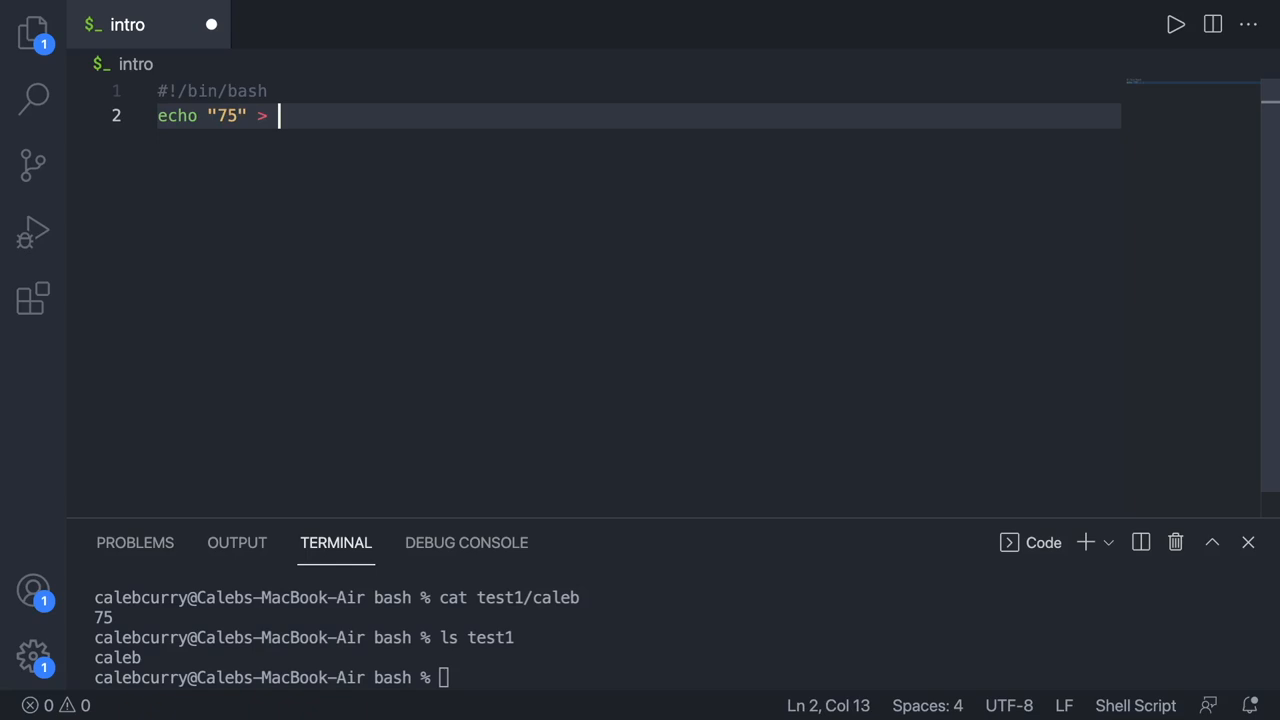
text(t)
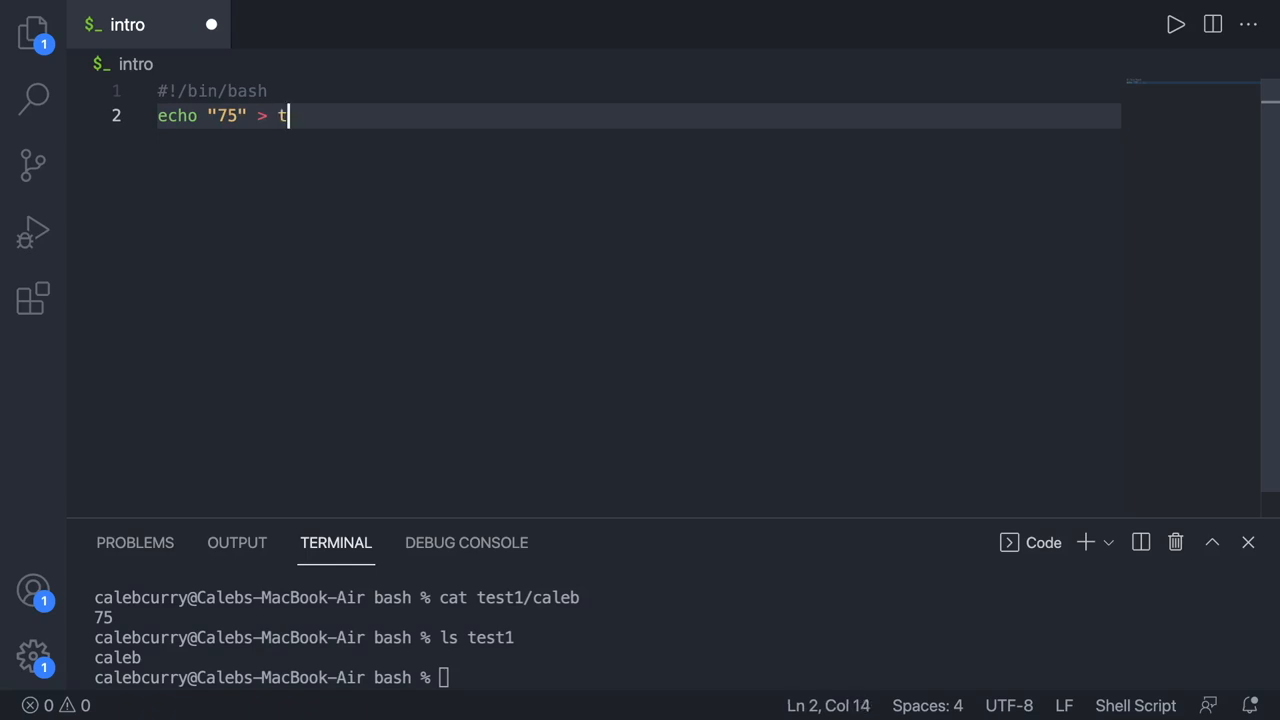
text(est1/john)
text(cat )
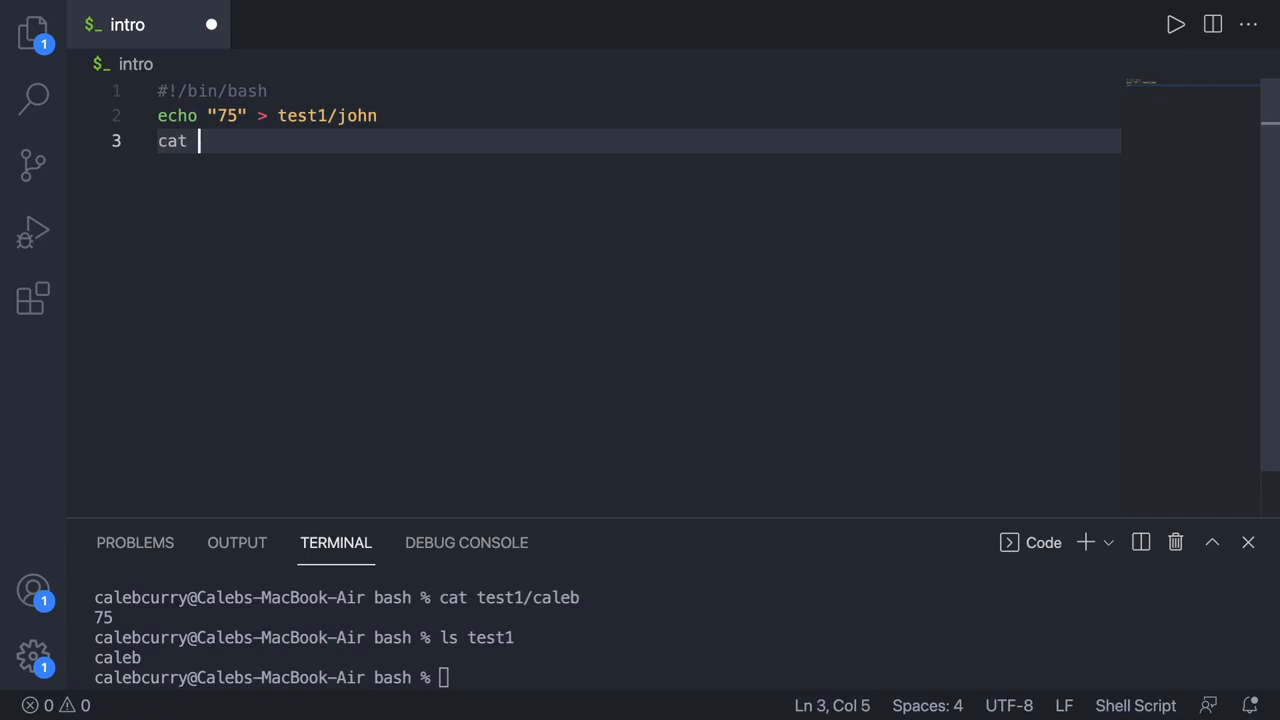
text(test1/john)
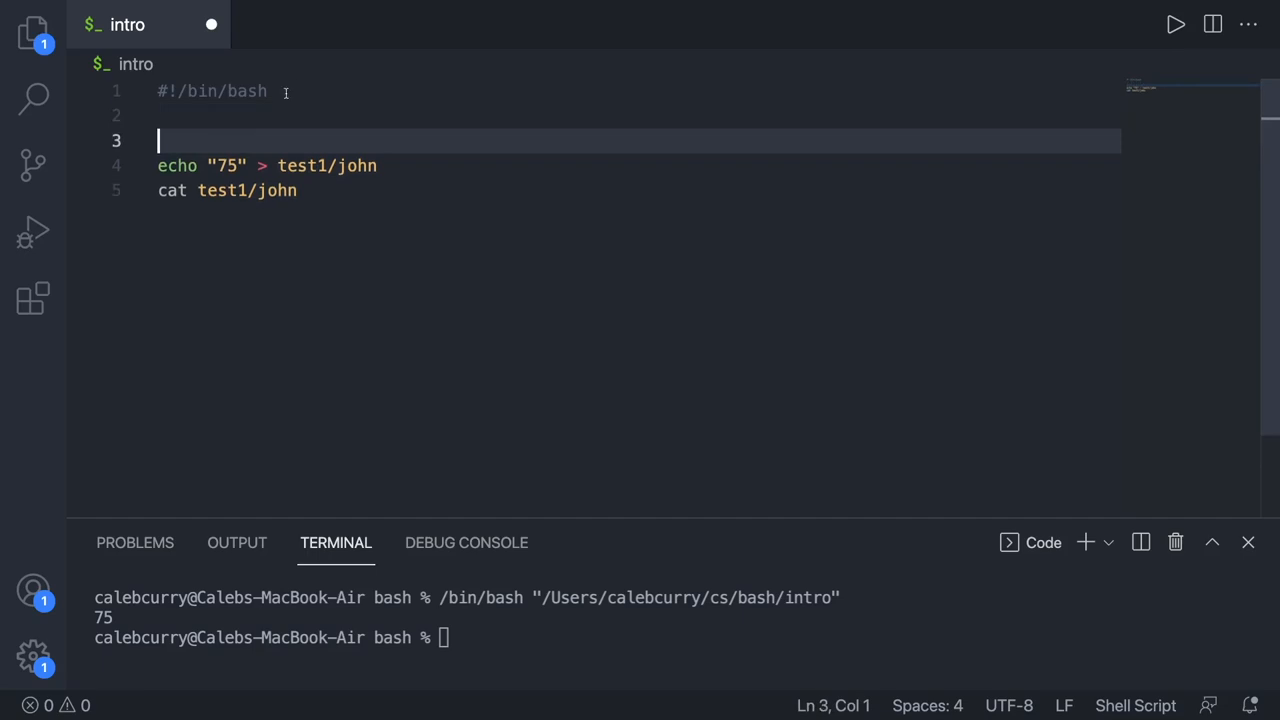
Step: Add read -p prompts asking for the student name and the test score
key(enter)
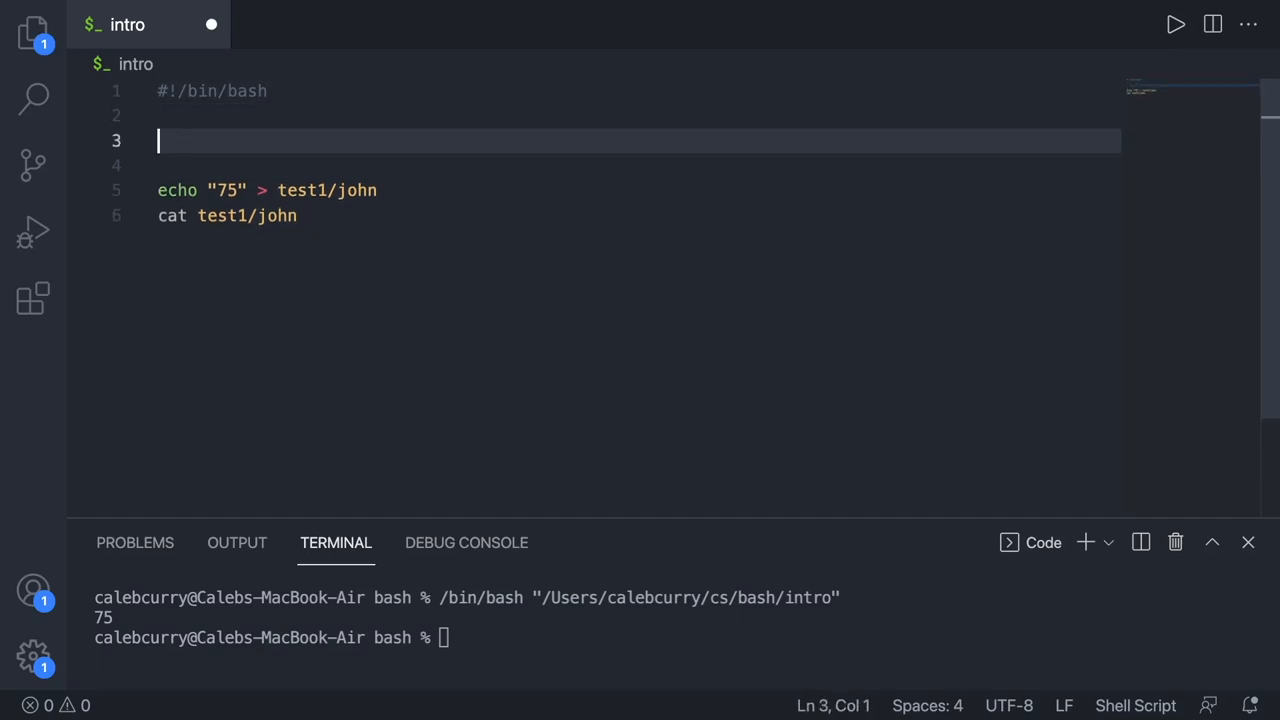
text(read -p "W)
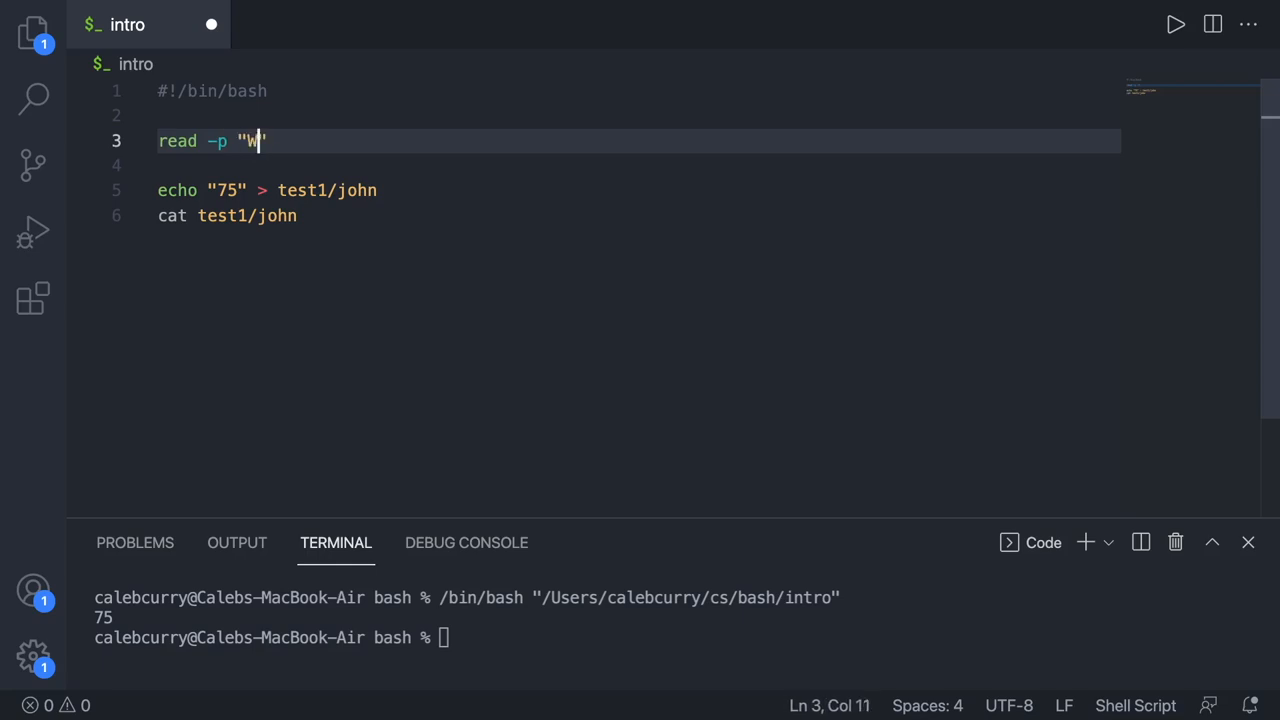
text(hat is the student name?)
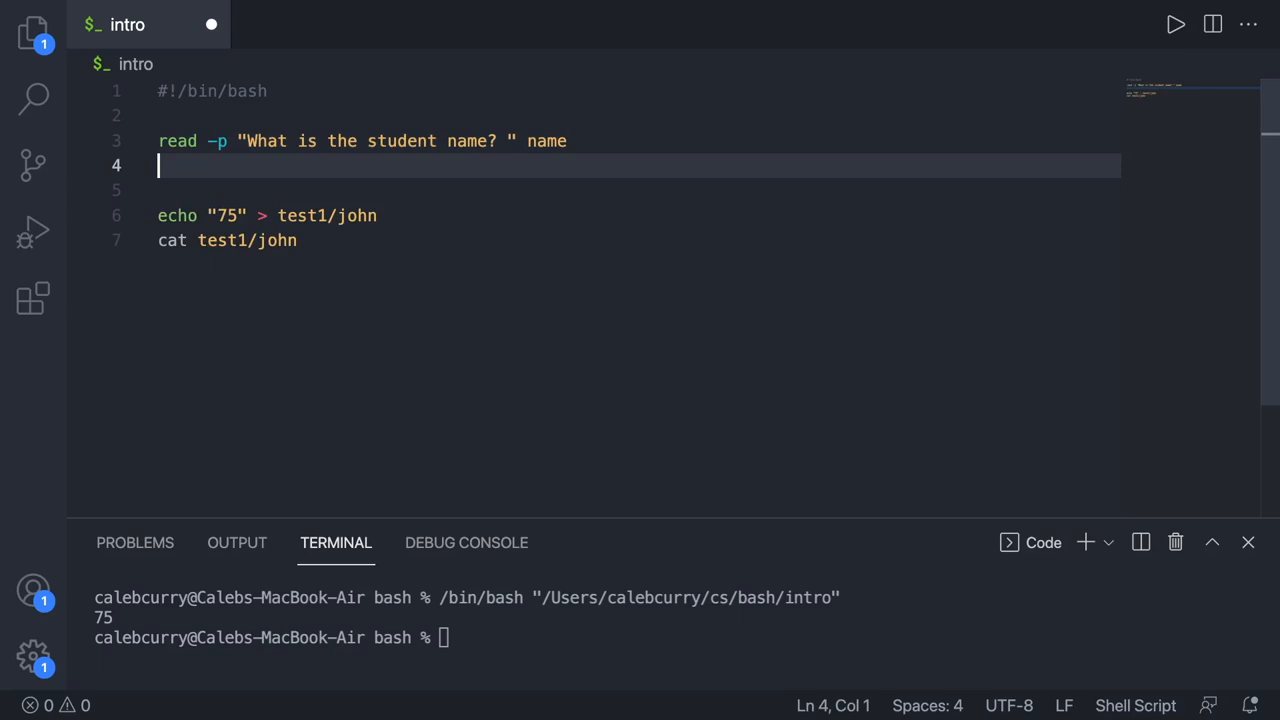
text(read -p "")
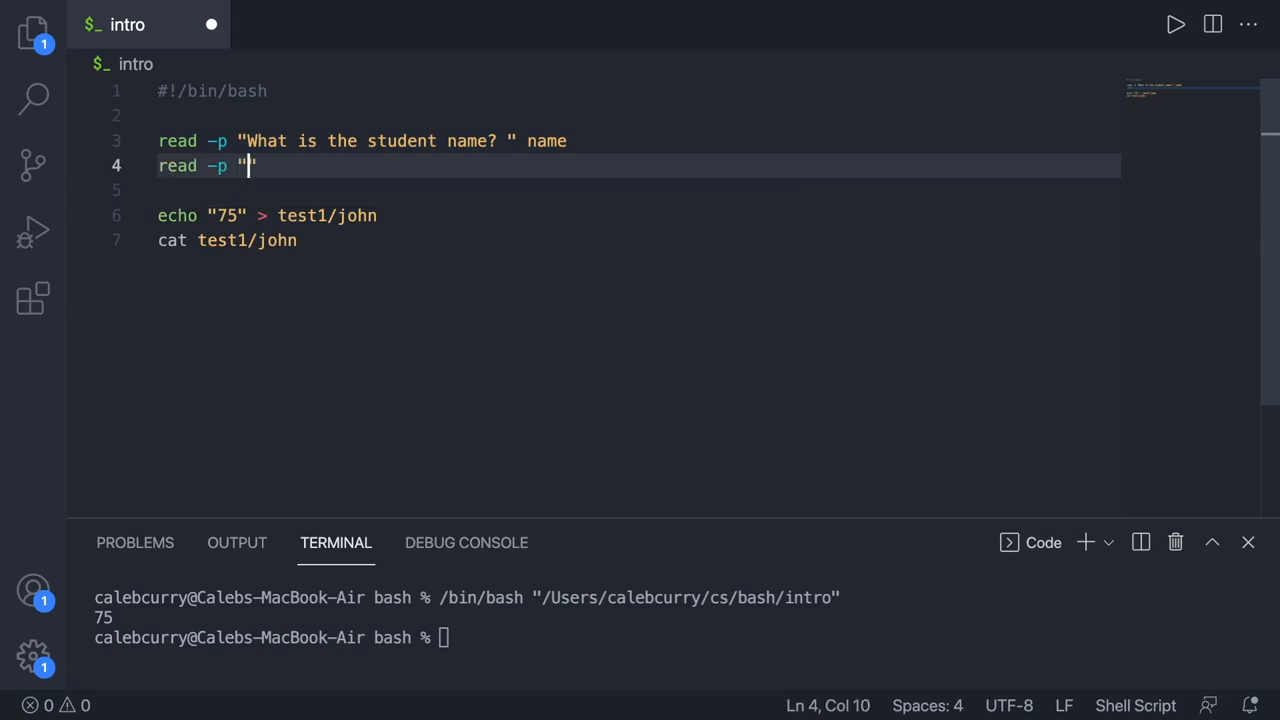
text(What is the te)
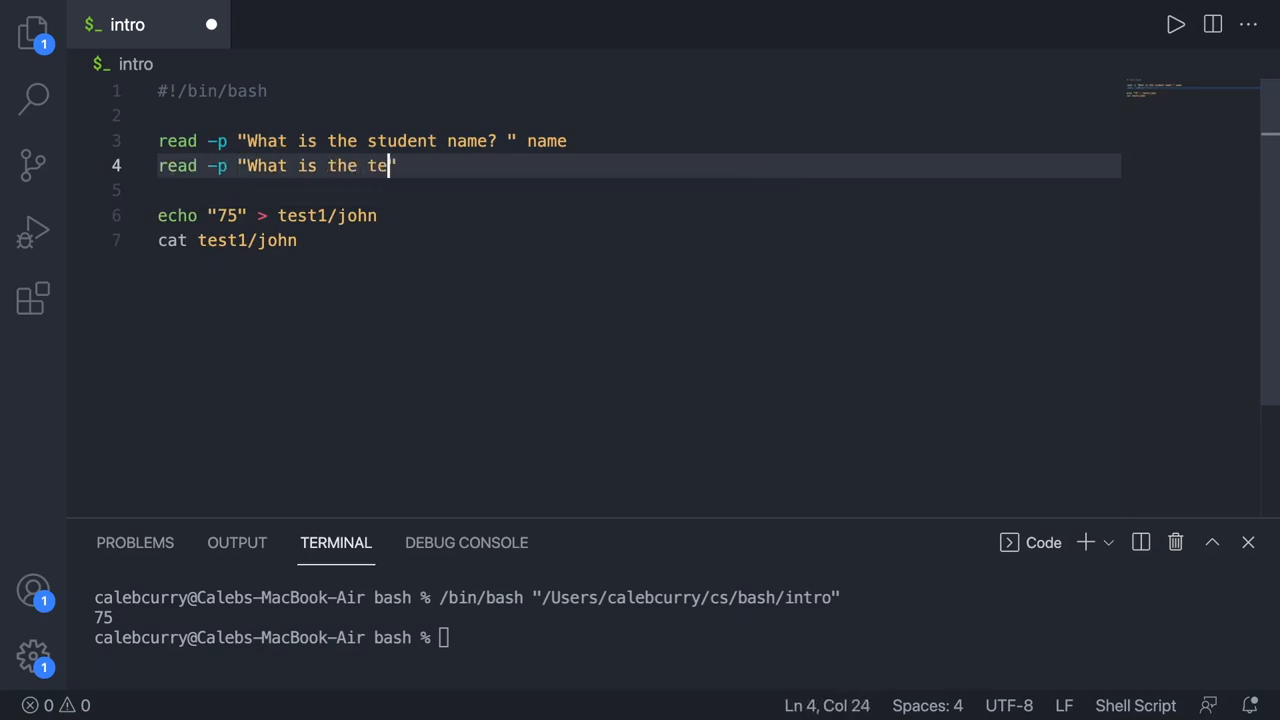
text(st score?)
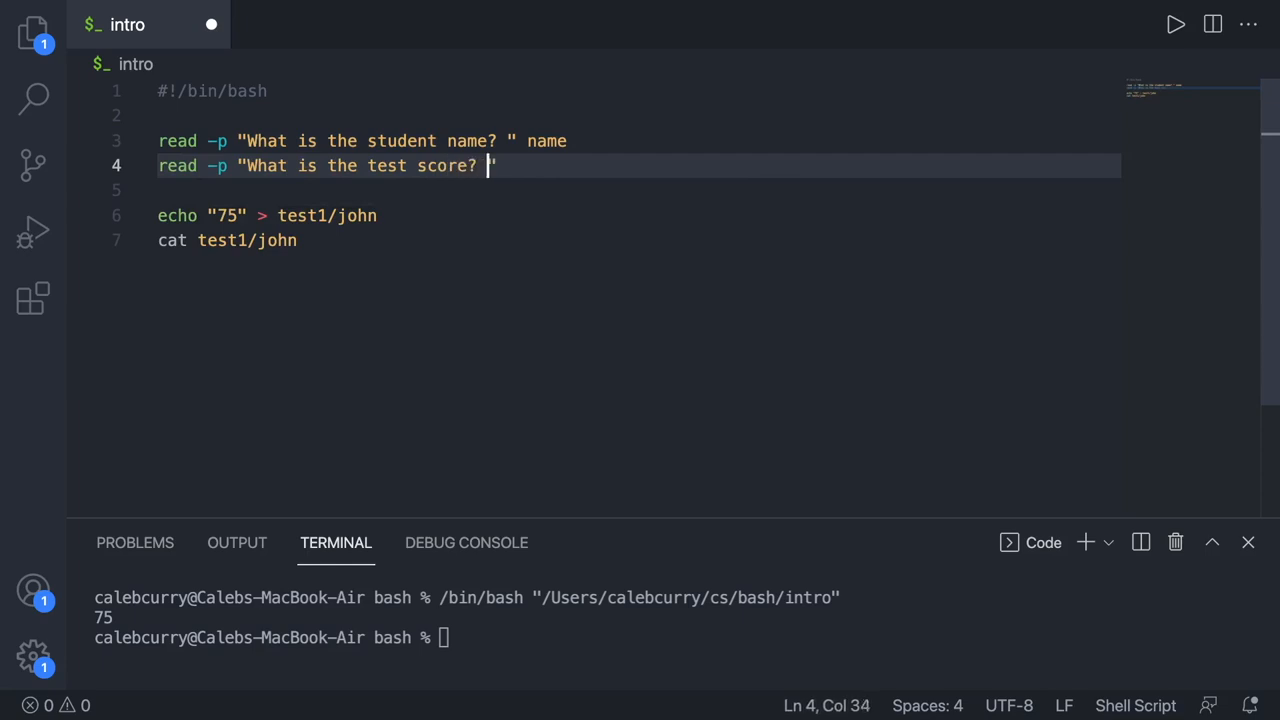
text(score)
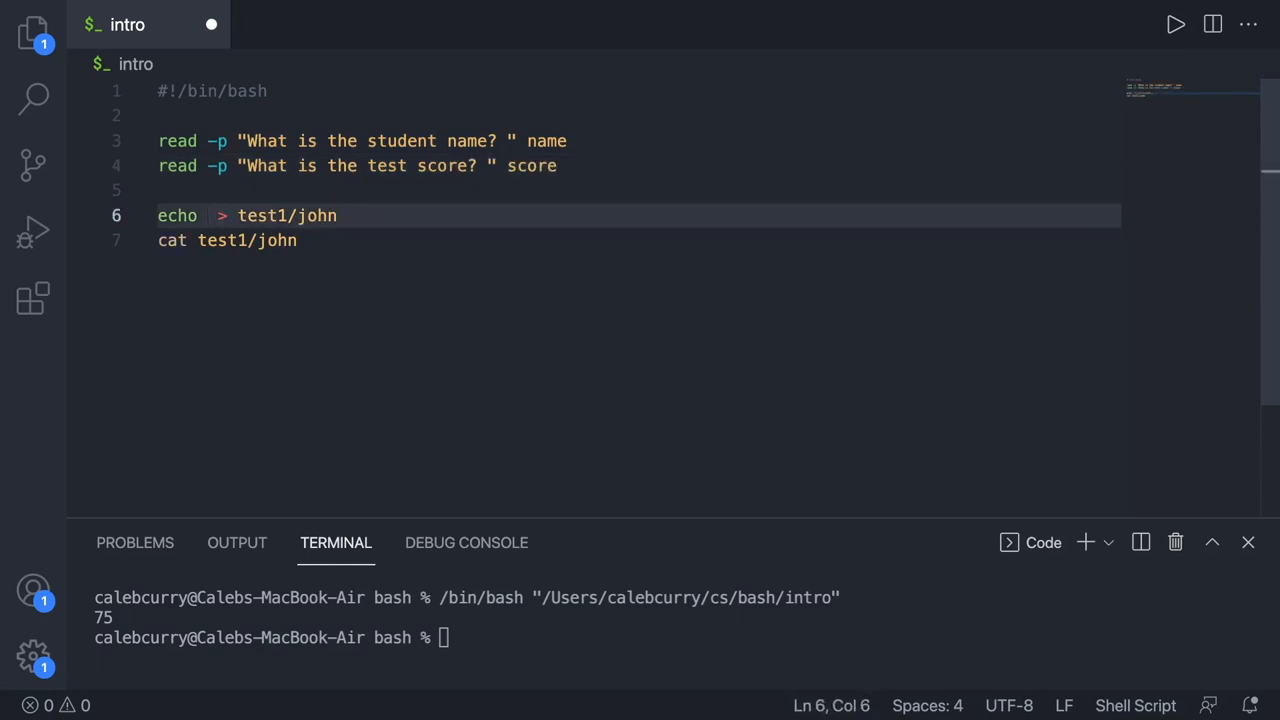
Step: Write $score to test1/$name and cat test1/$name instead of the fixed file
text($score)
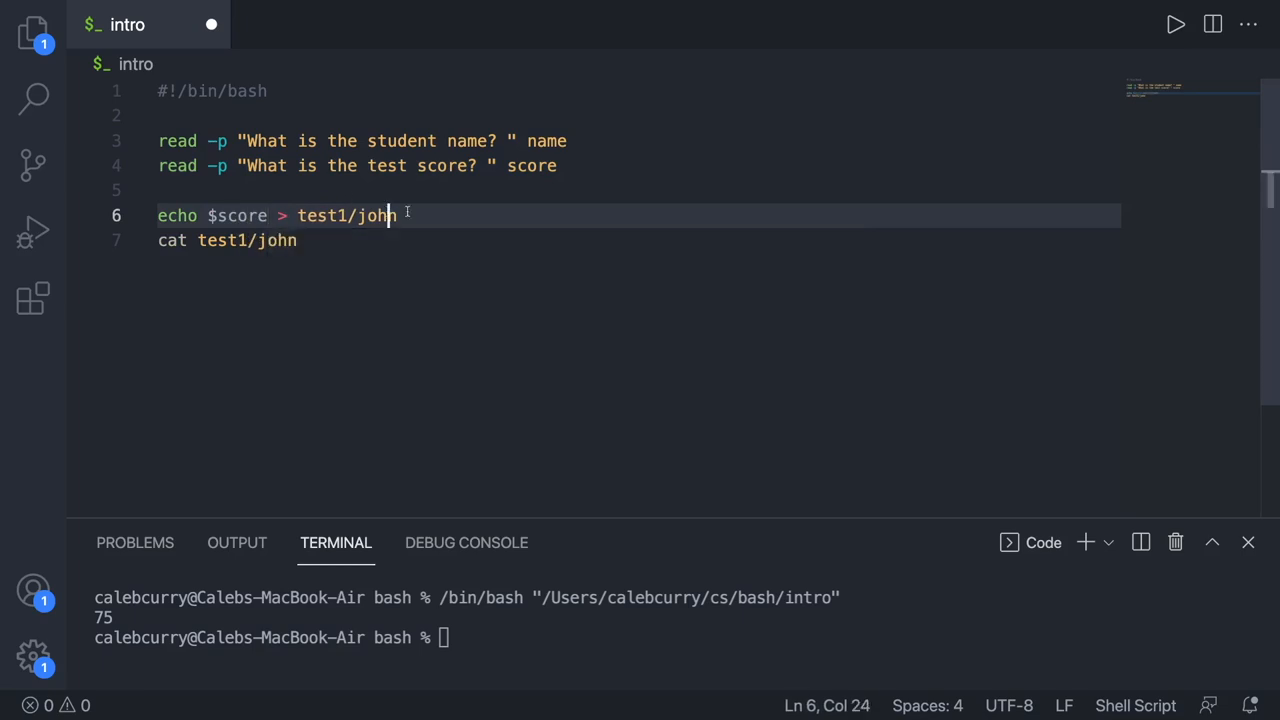
key(Backspace)
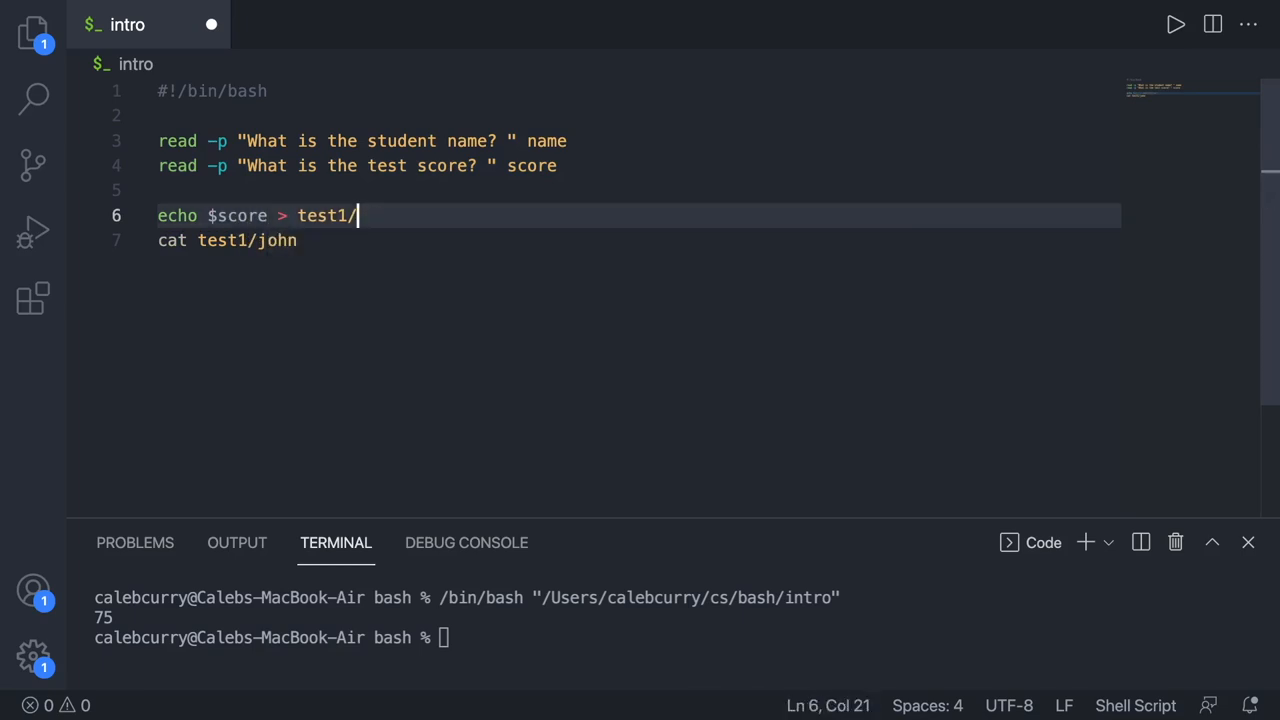
text($name)
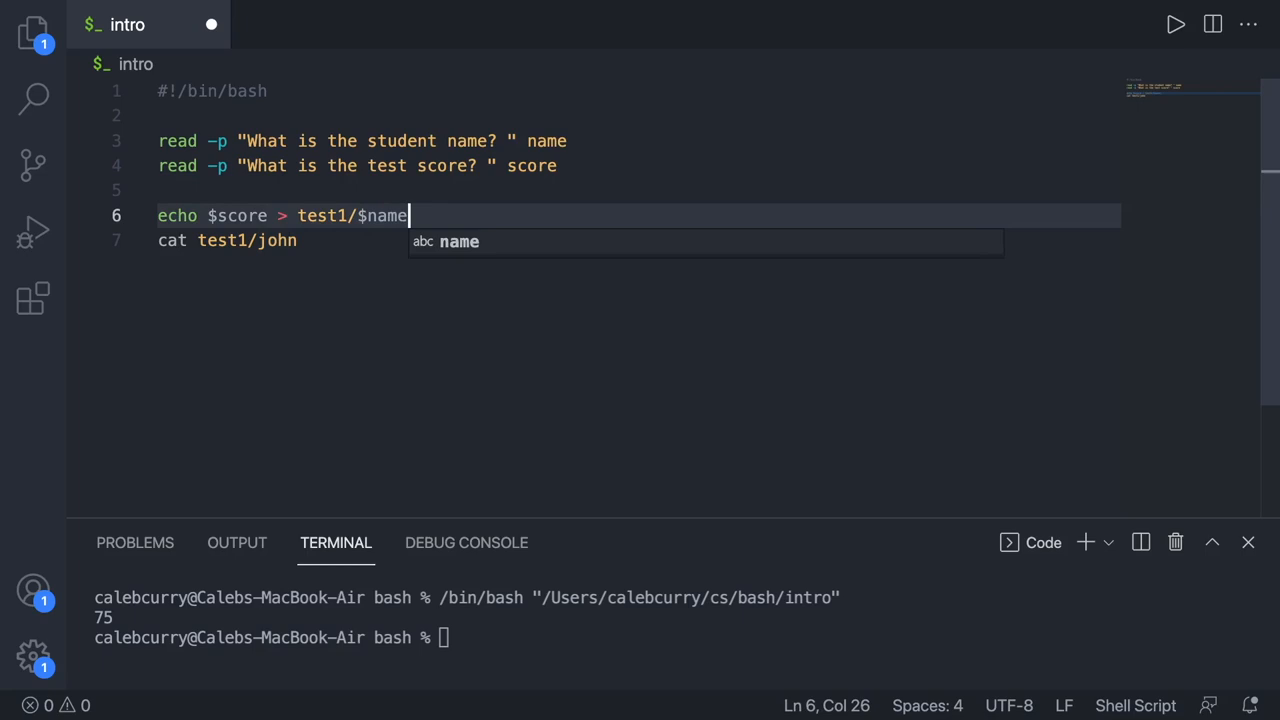
double_click(276, 240)
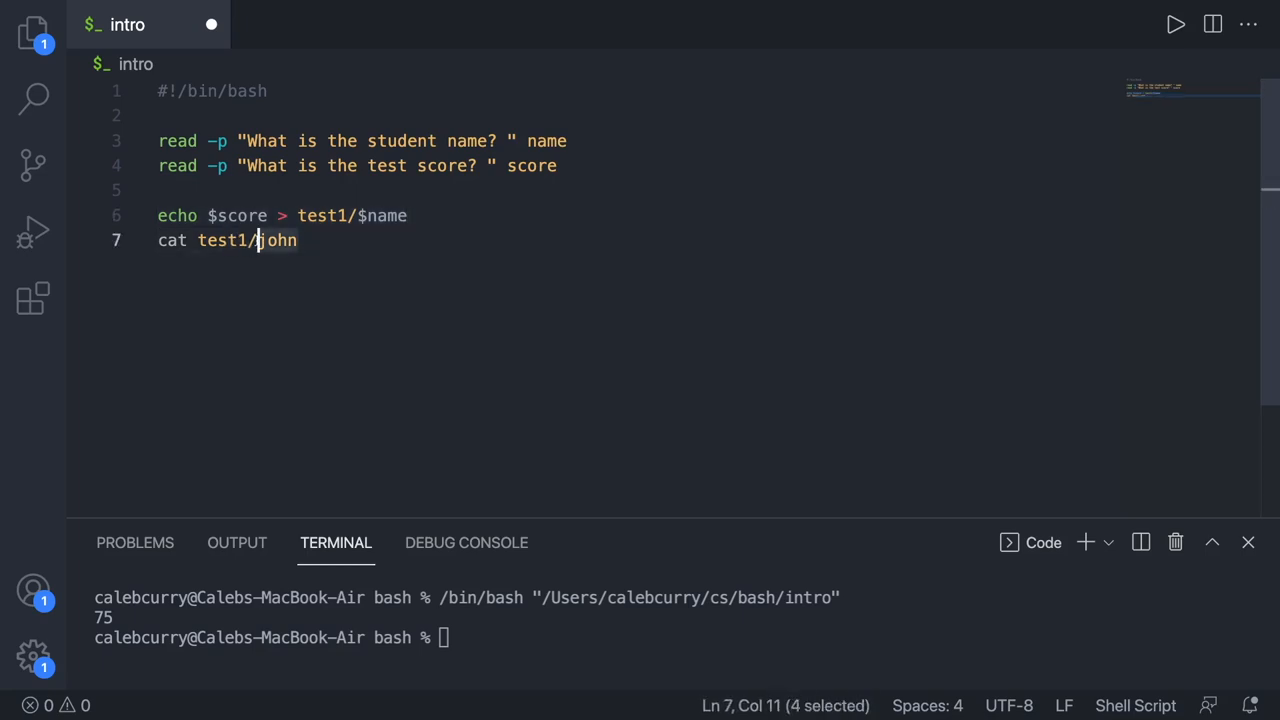
text($nam)
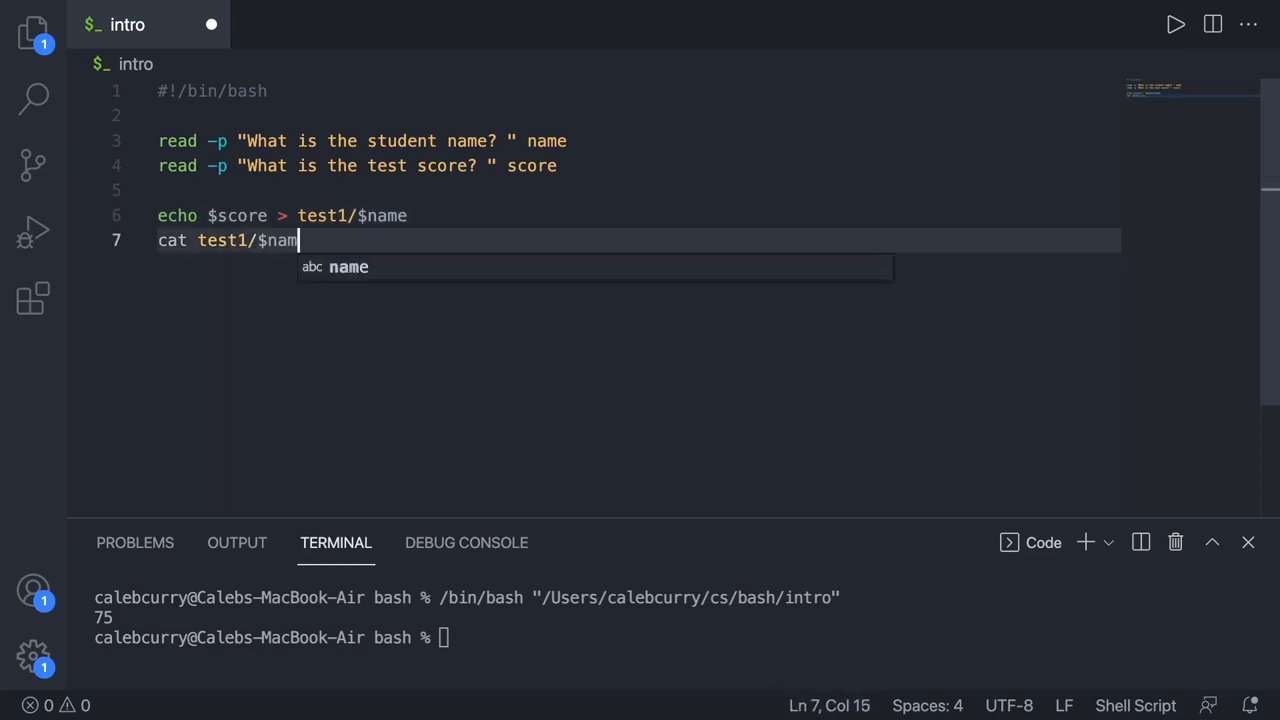
text(e)
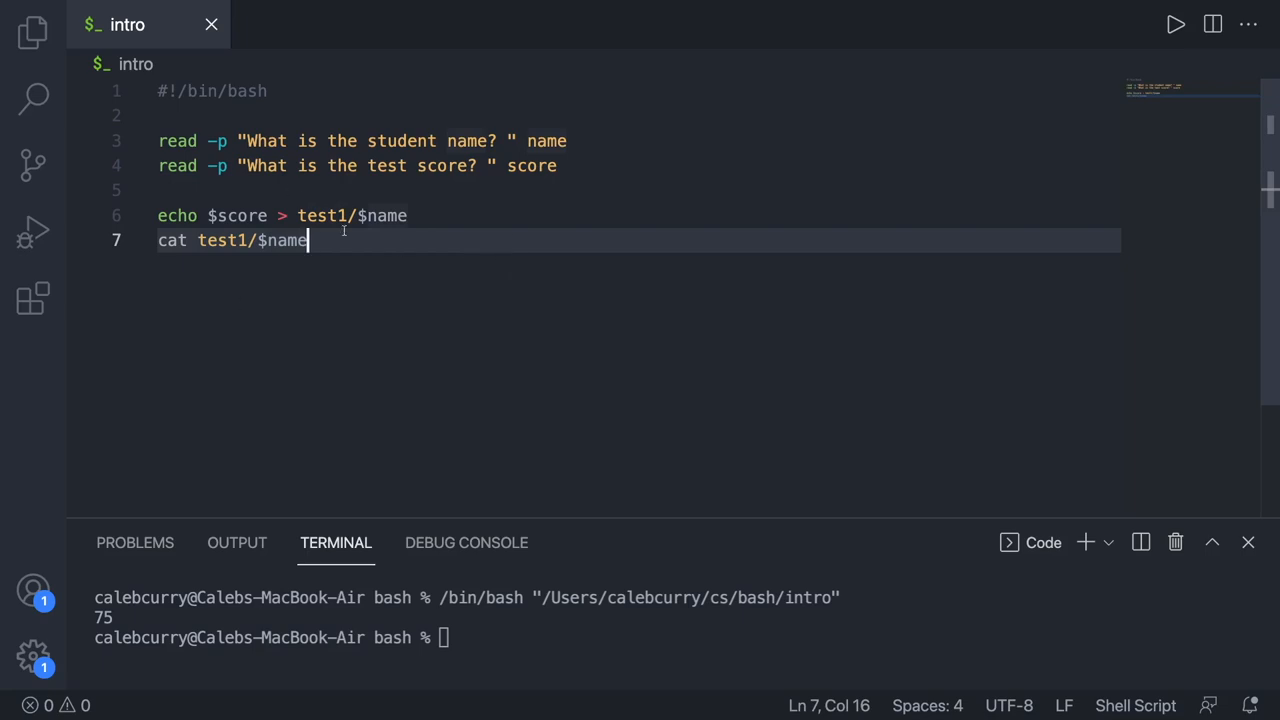
mouse_move(598, 177)
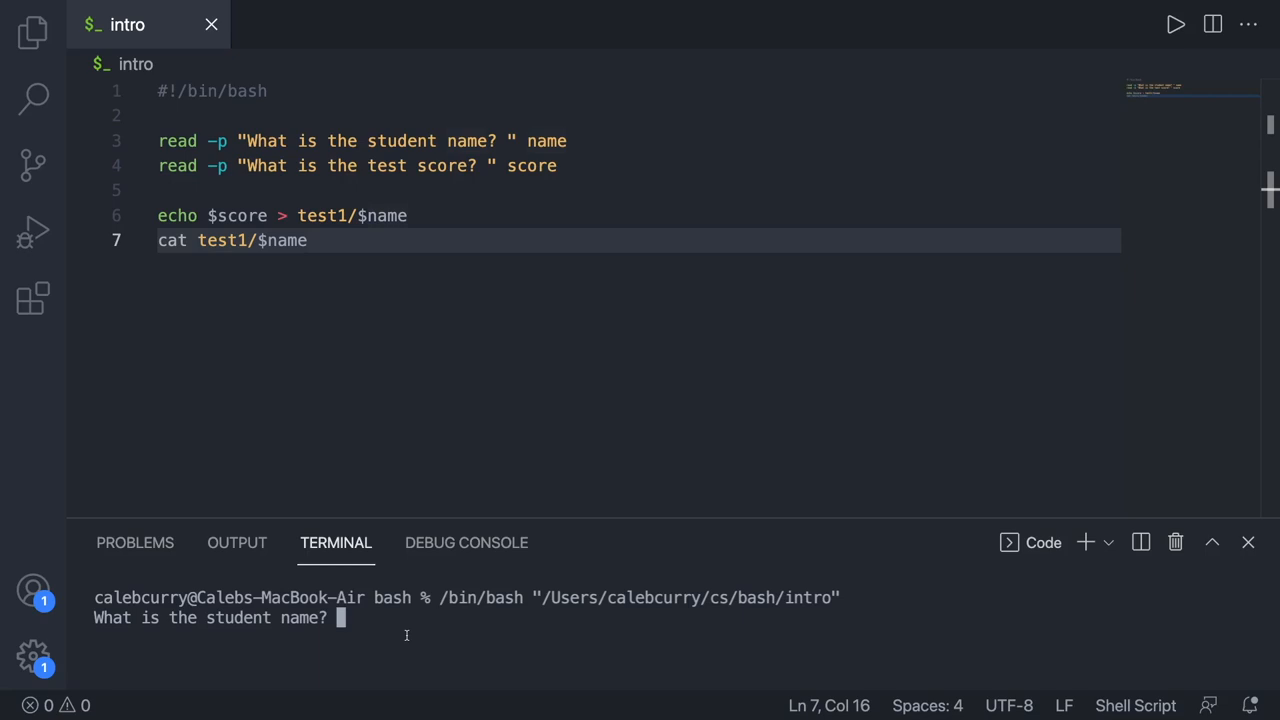
Step: Answer the script's prompts with name rebecca and score 17
text(rebecca)
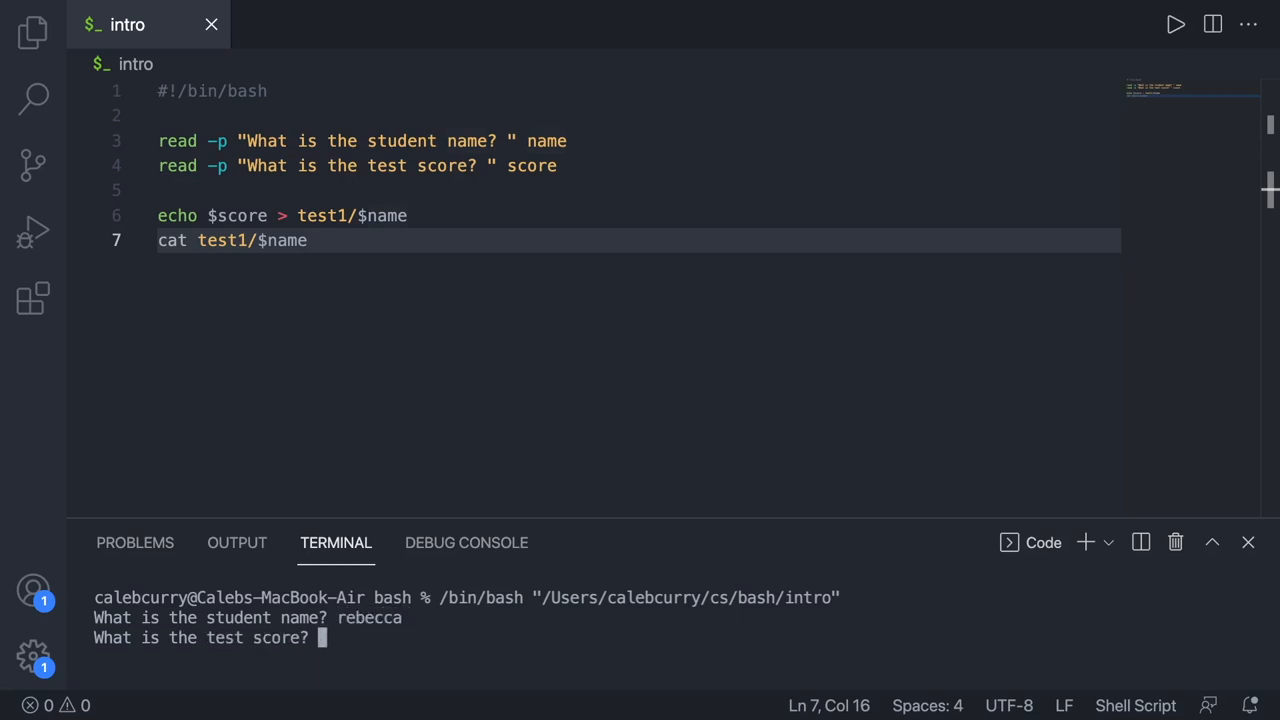
text(17)
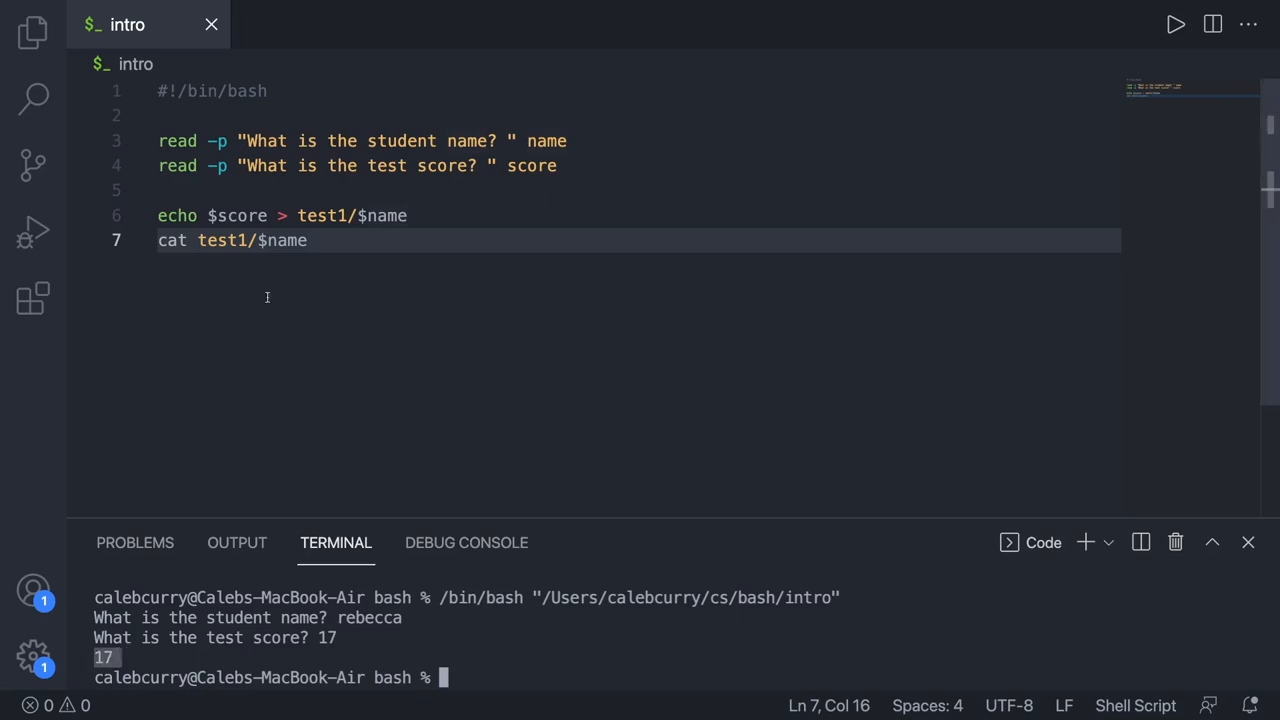
mouse_move(275, 111)
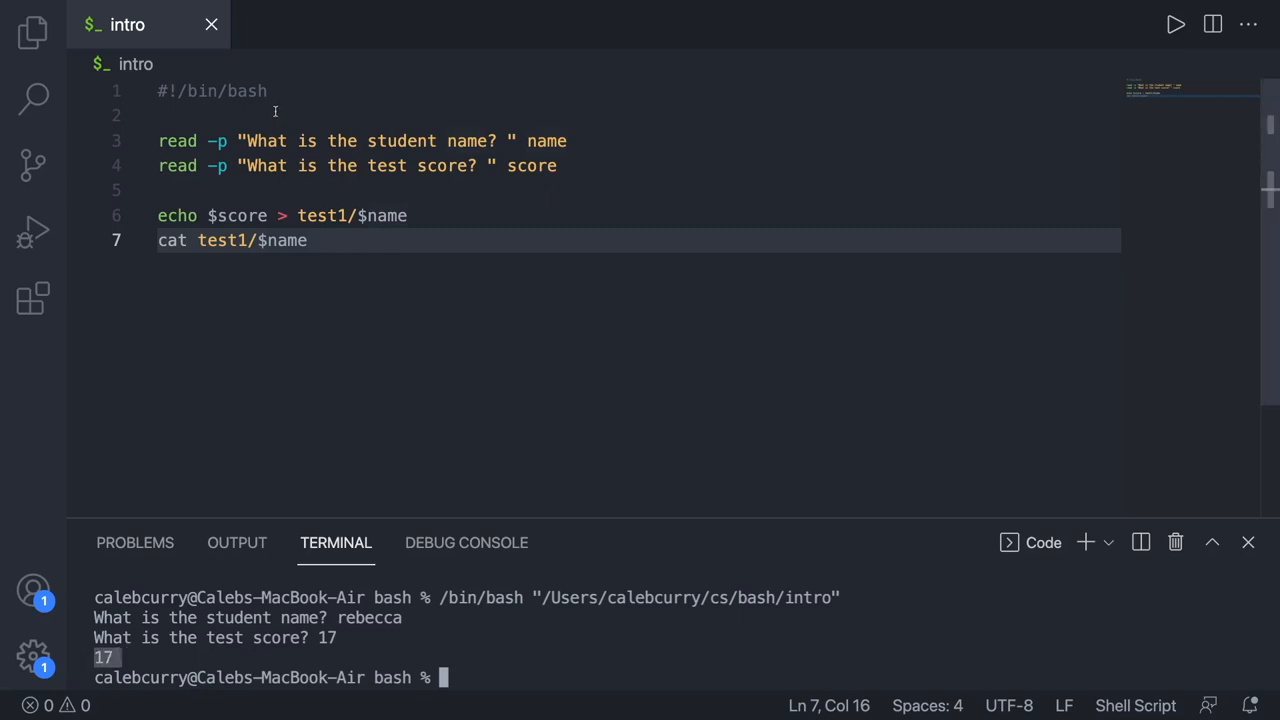
Step: Start a loop 'for x in {1..3}' above the prompt lines
key(Enter)
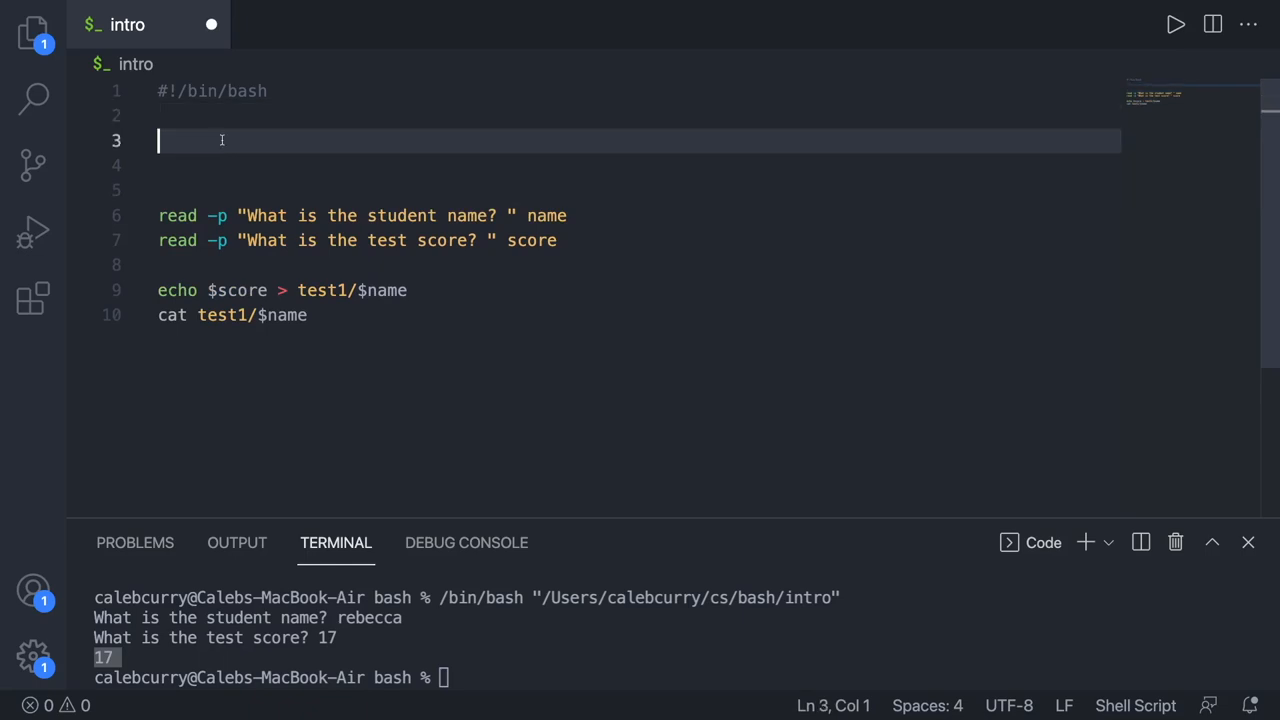
text(for)
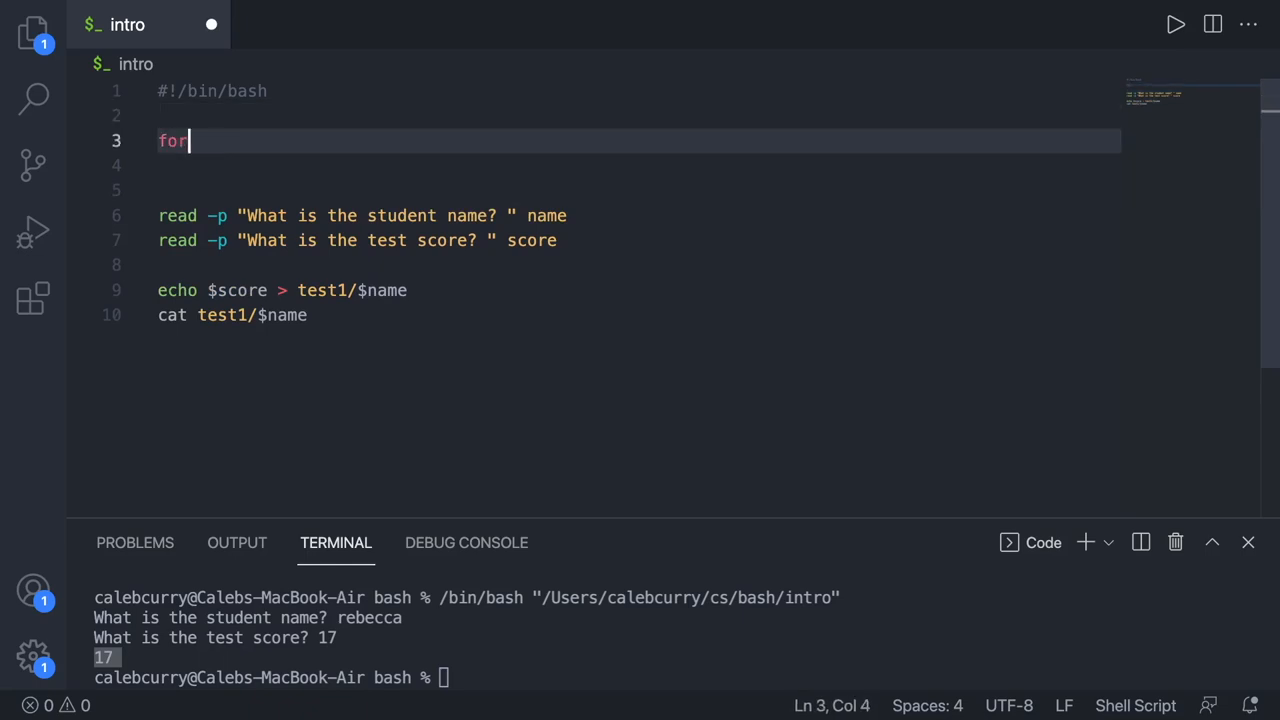
text(x in)
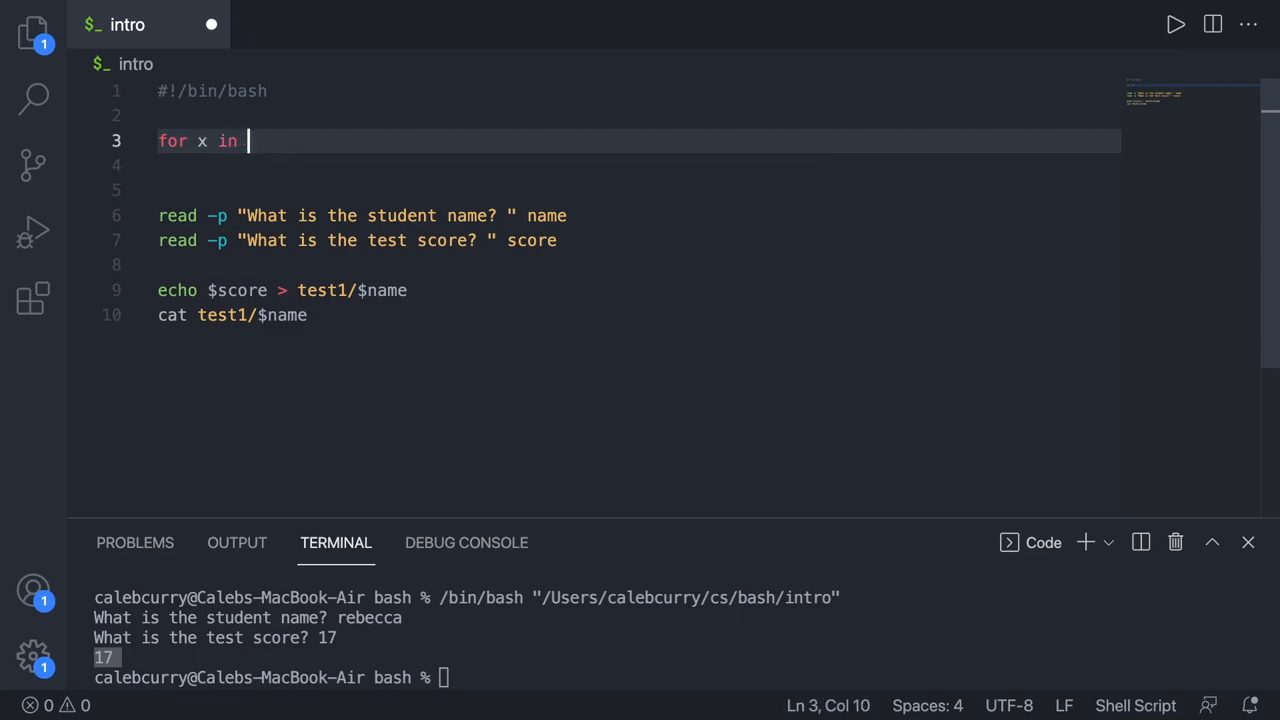
text({)
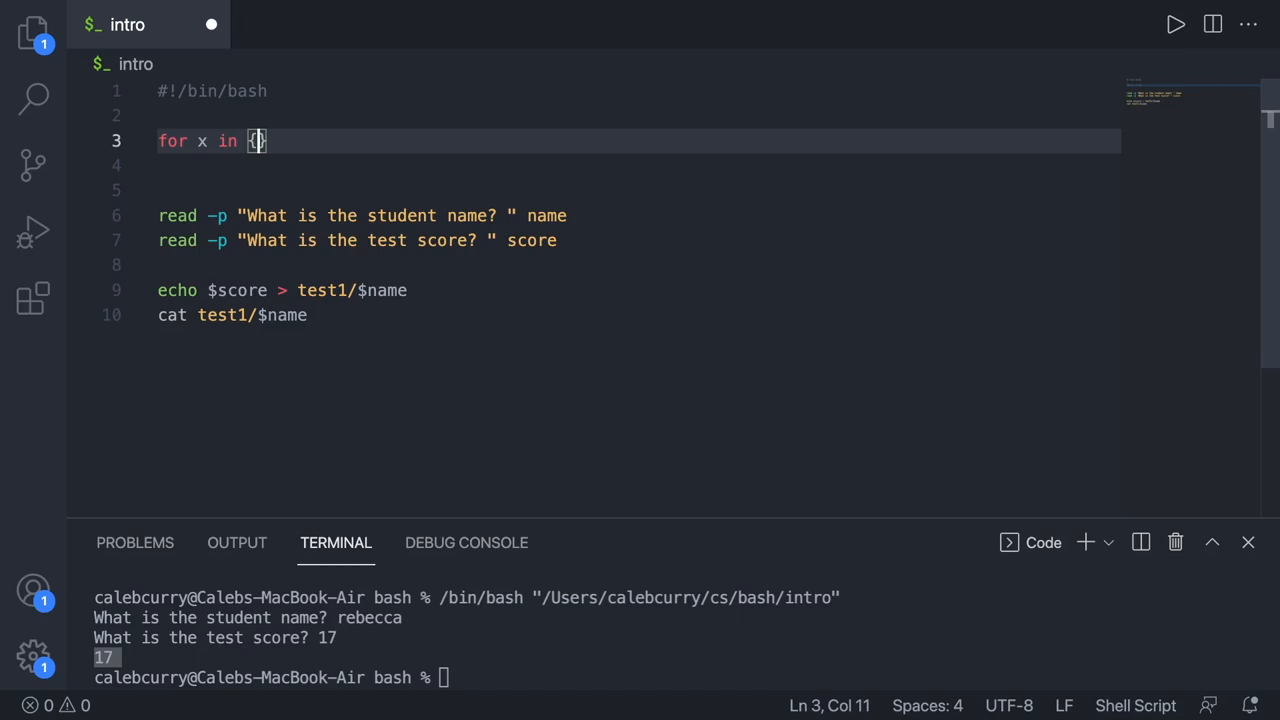
text(1..)
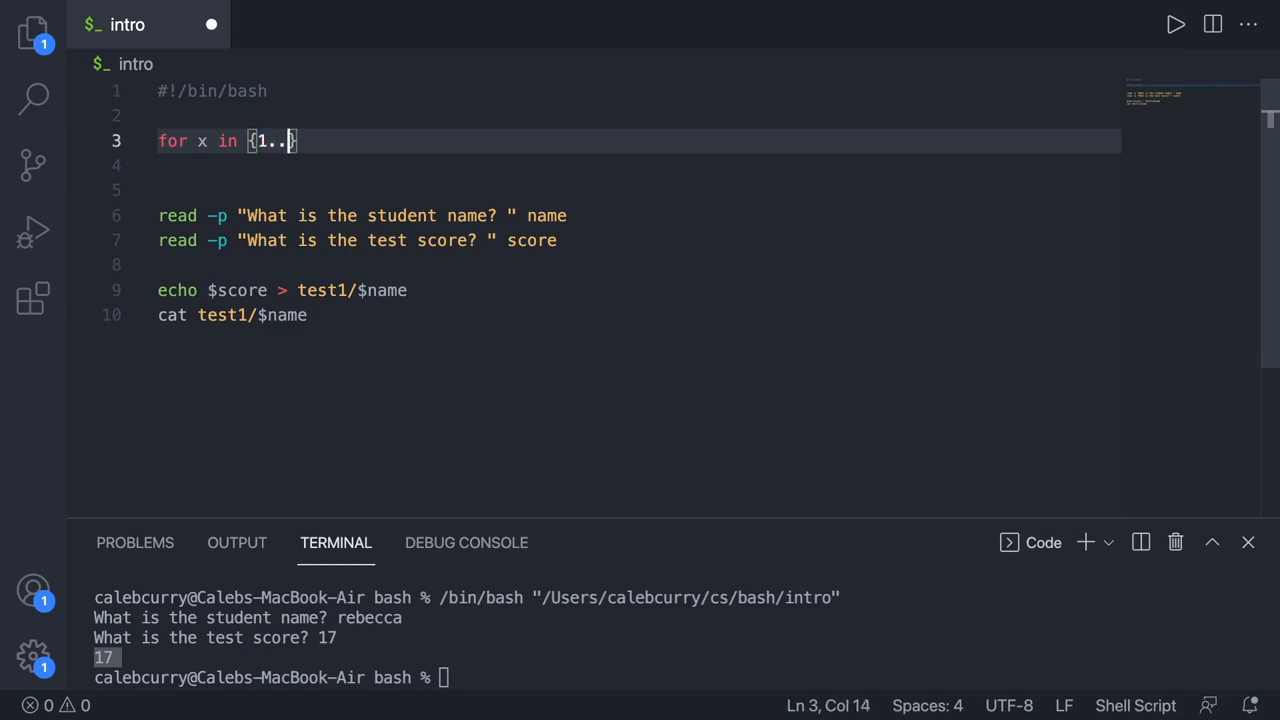
text(3})
click(635, 165)
text(do)
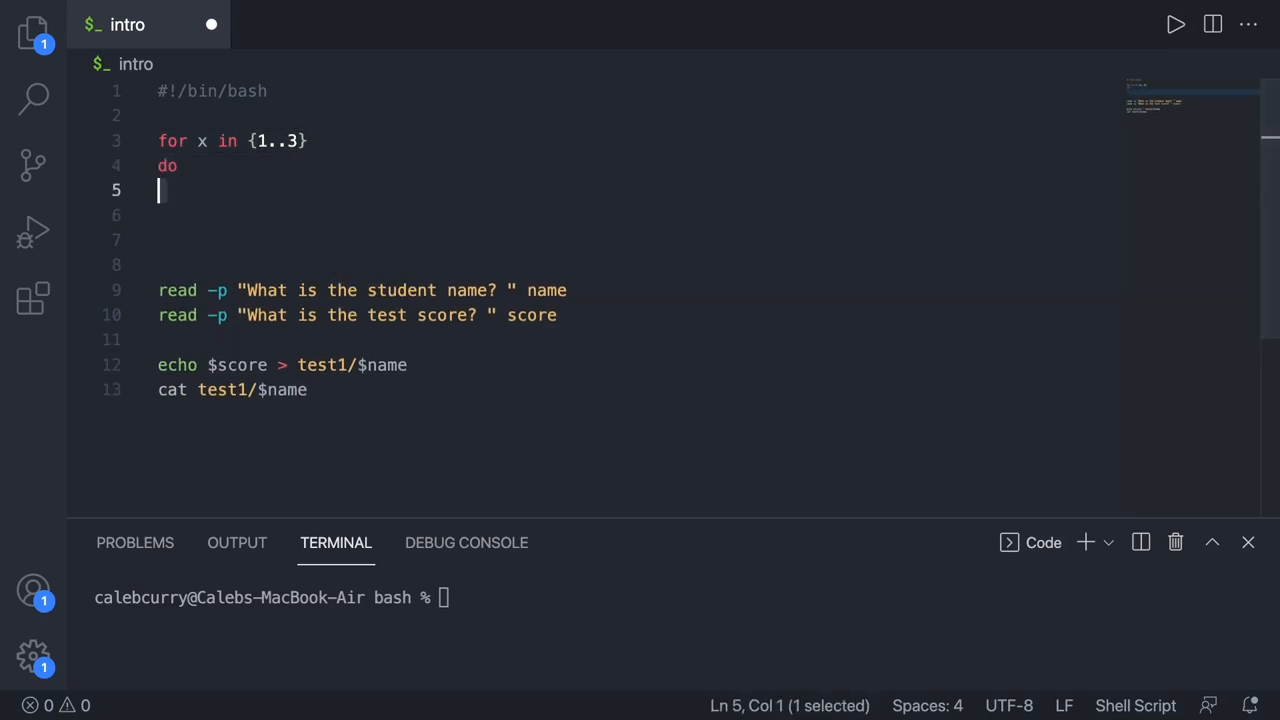
Step: Complete the loop body with done and 'echo x'
key(Down)
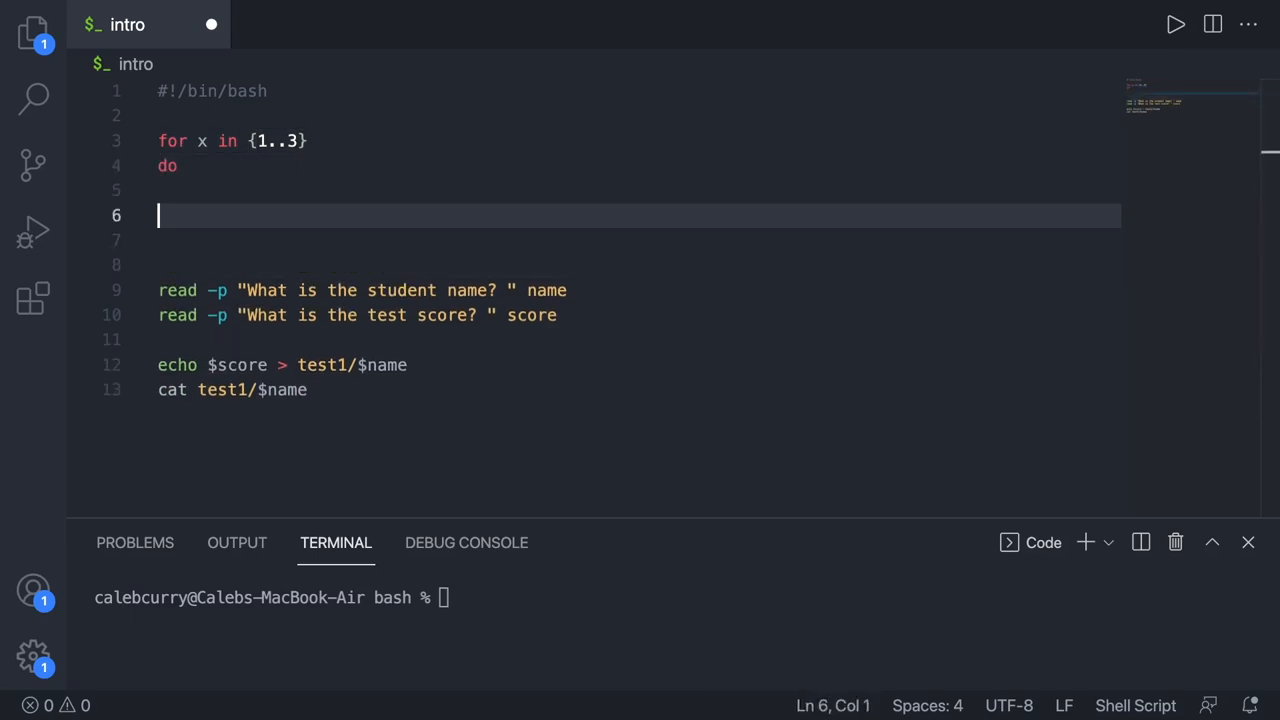
text(don)
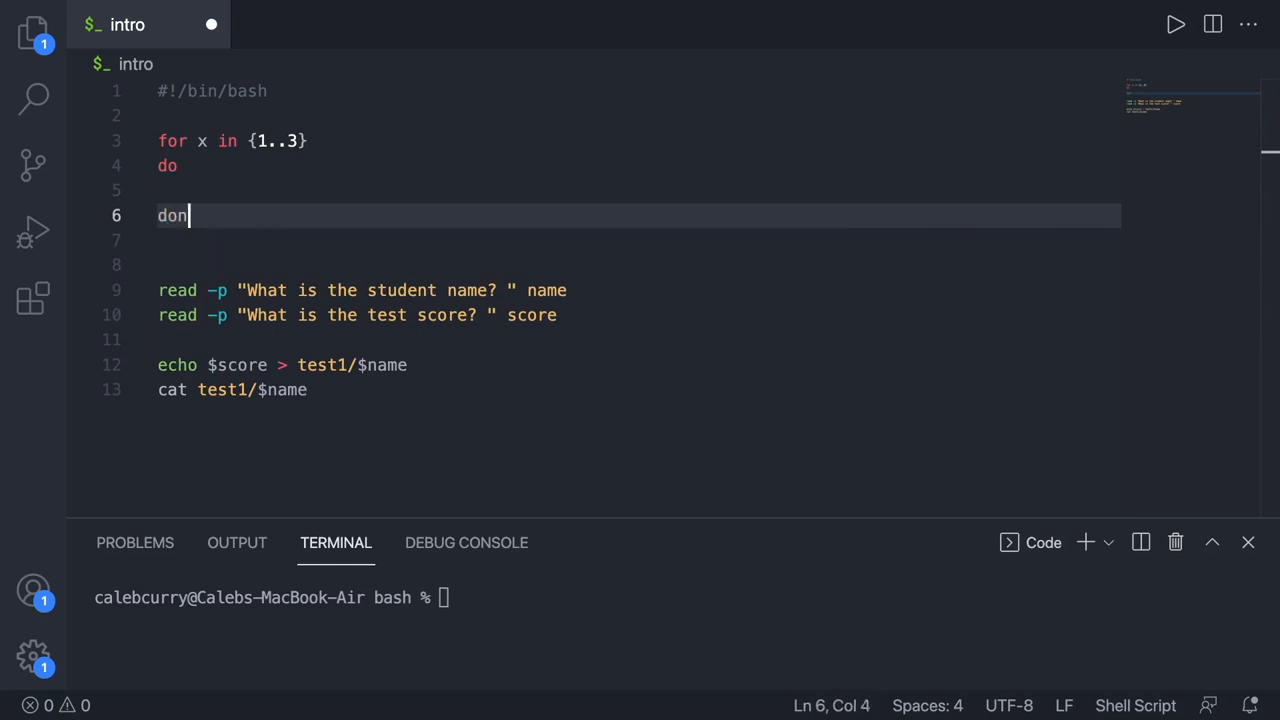
text(e)
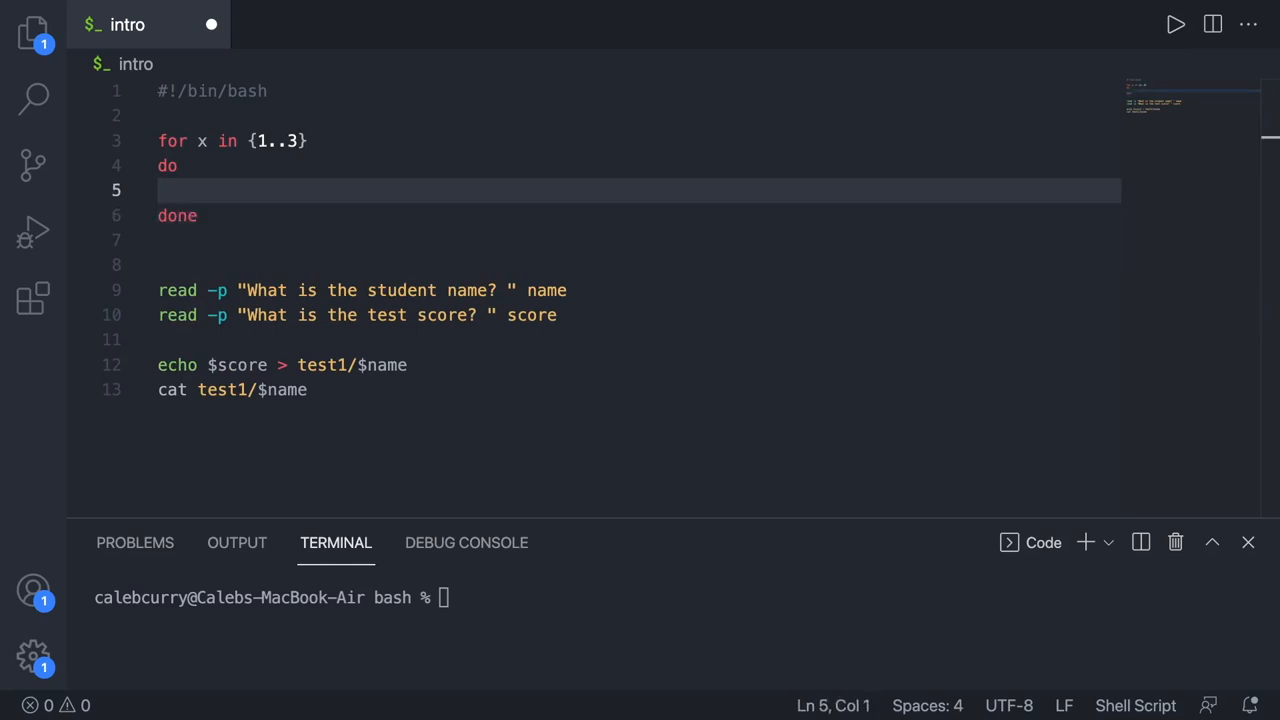
text(echo)
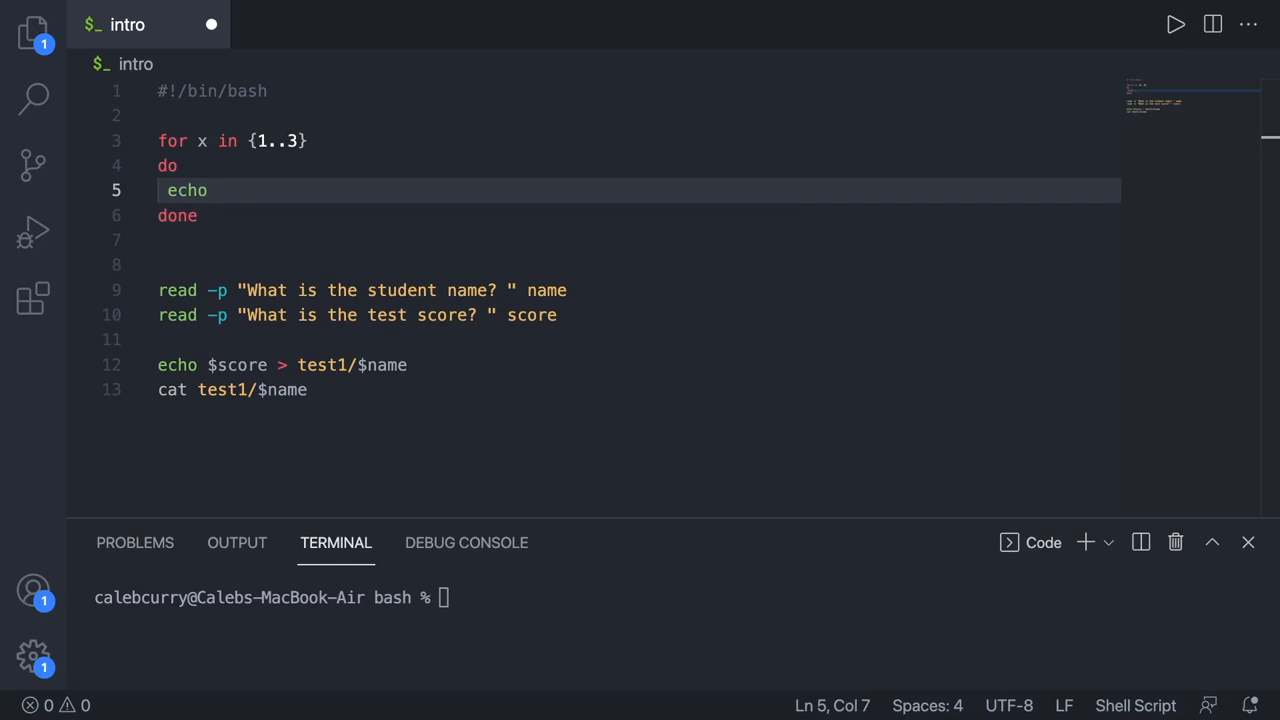
text(x)
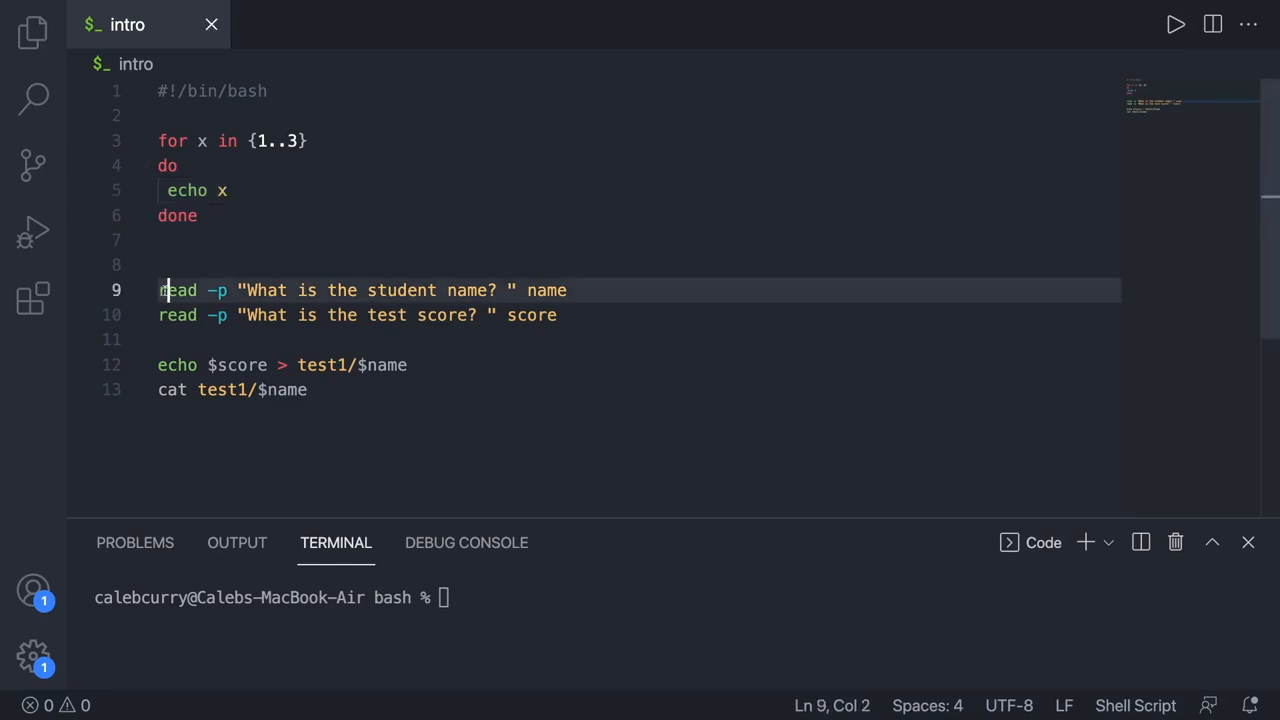
Step: Comment out the read, echo and cat lines and make the loop echo $x, running it
key(cmd+/)
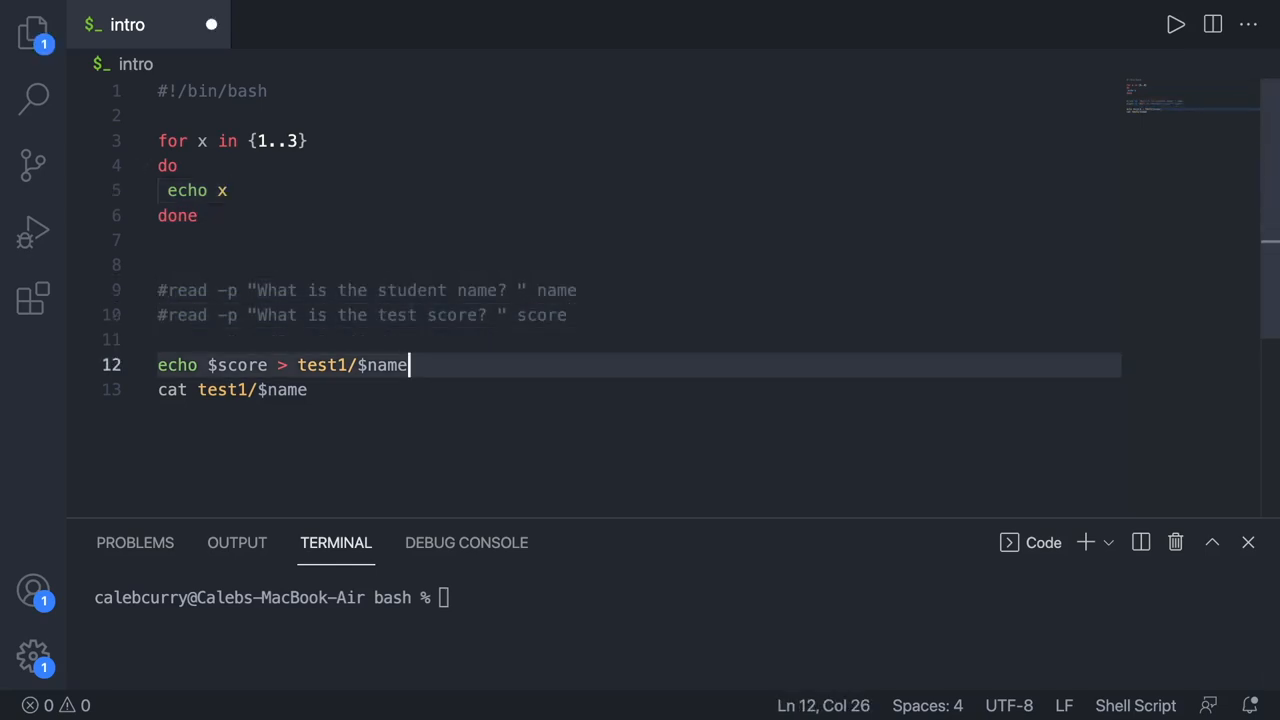
key(cmd+/)
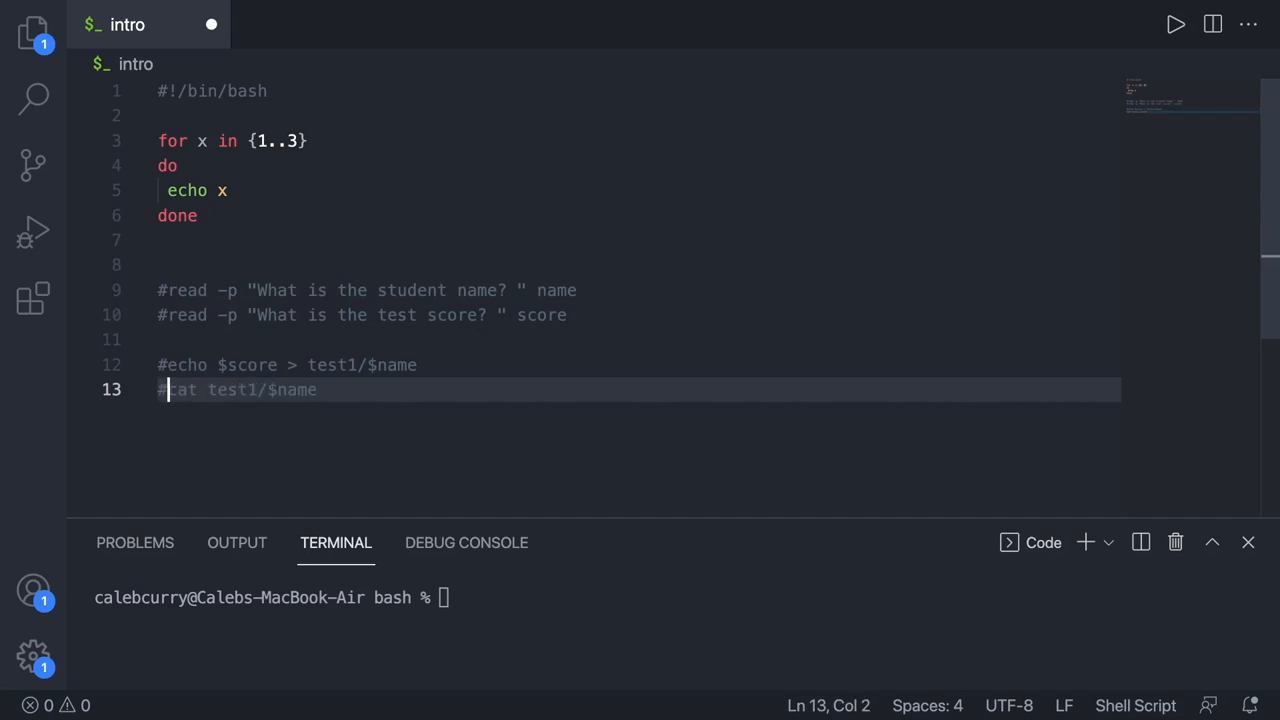
click(1175, 24)
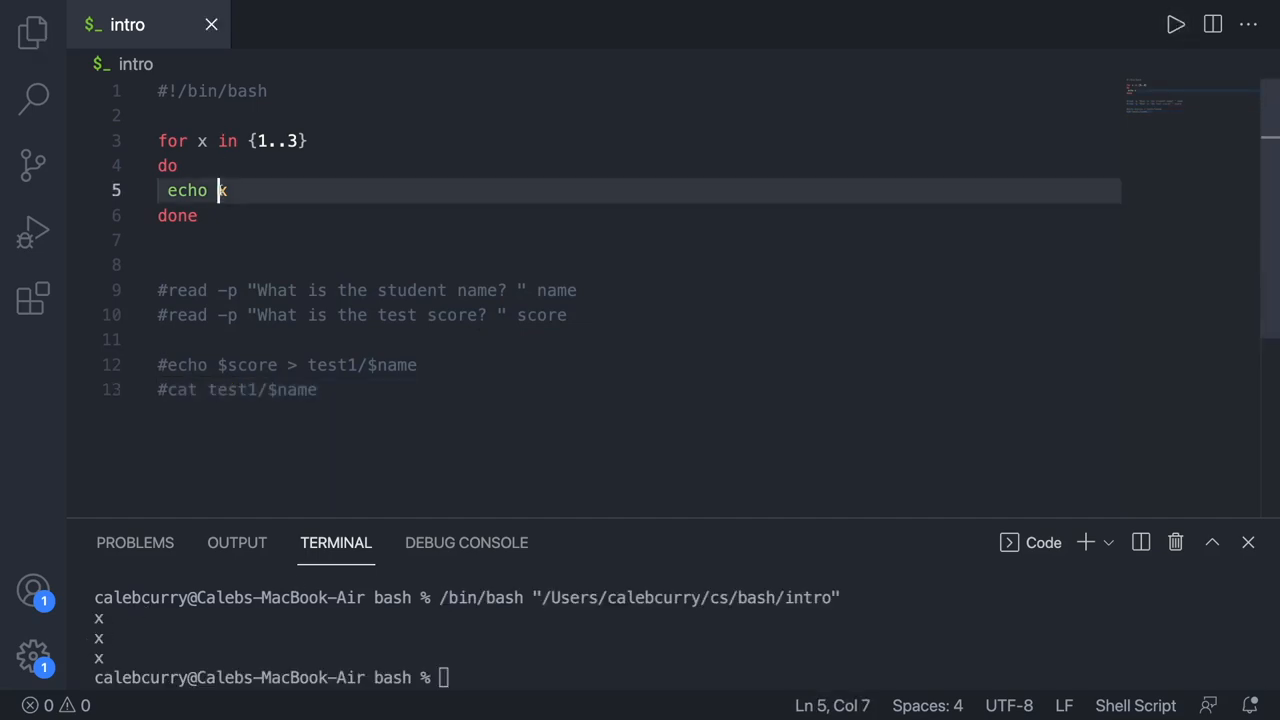
text($x)
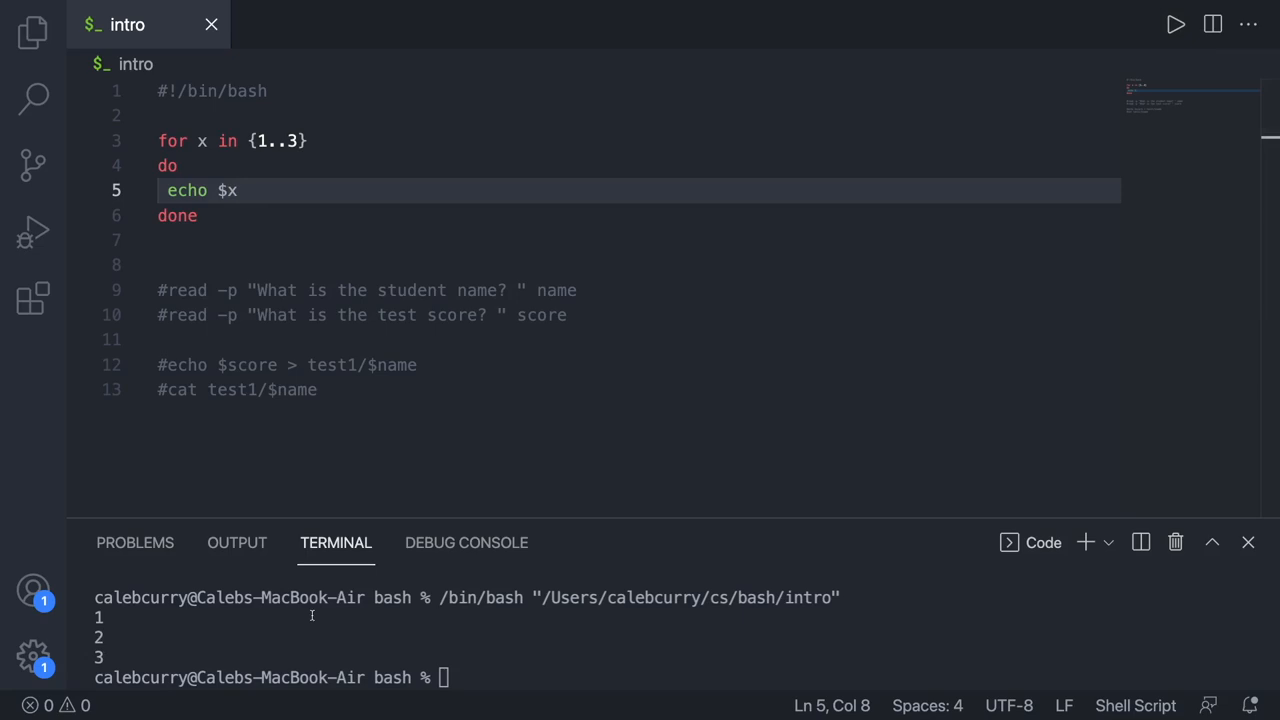
Step: Rename the loop variable x to tacos in the for line and the echo
text(ta)
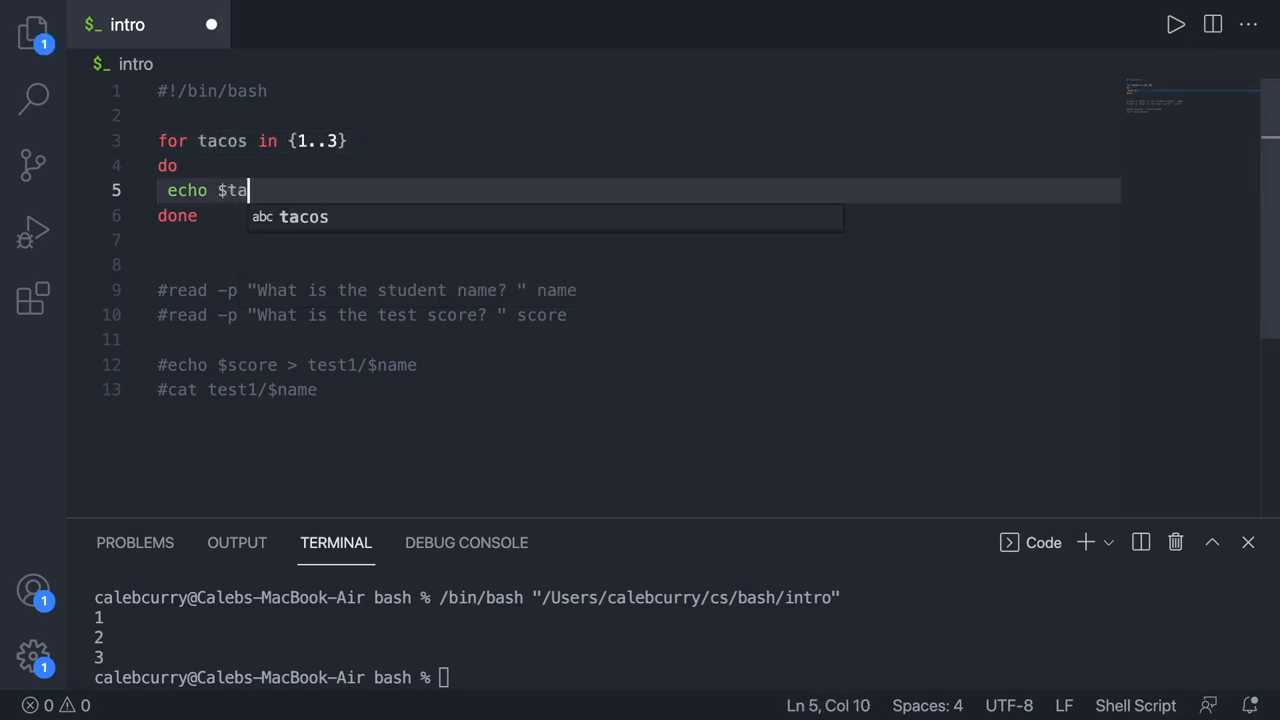
text(cos)
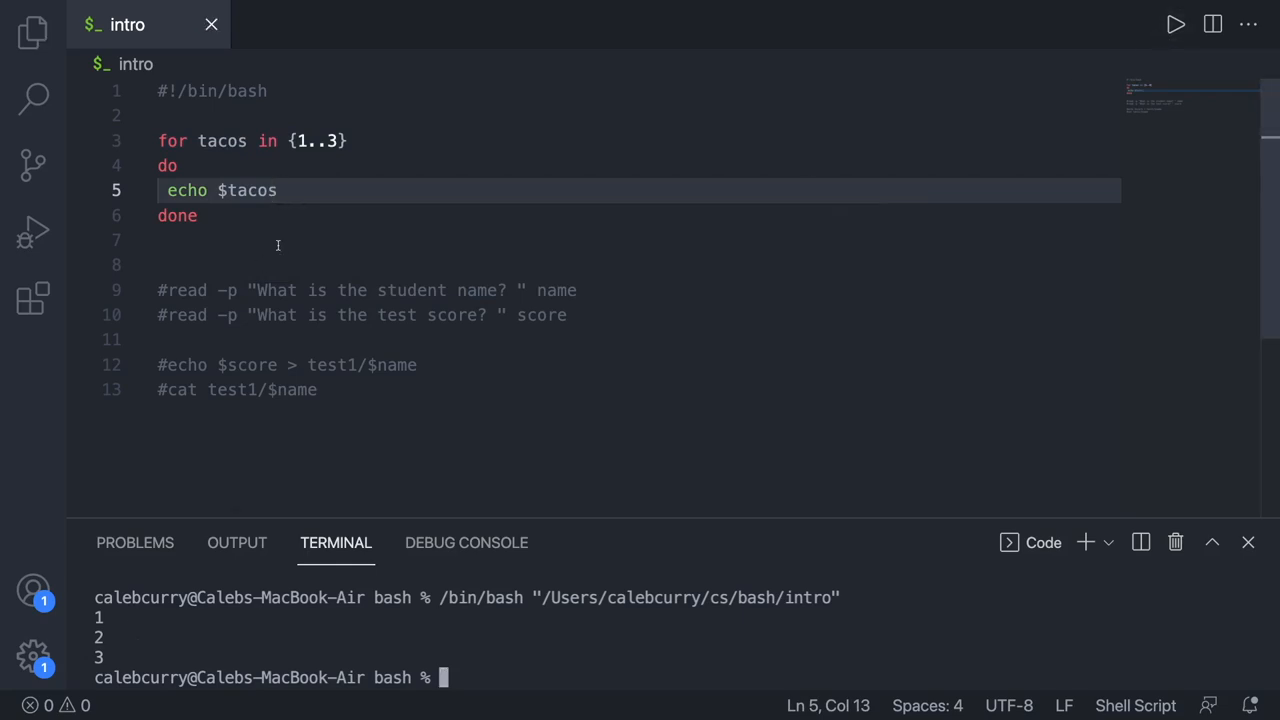
double_click(221, 140)
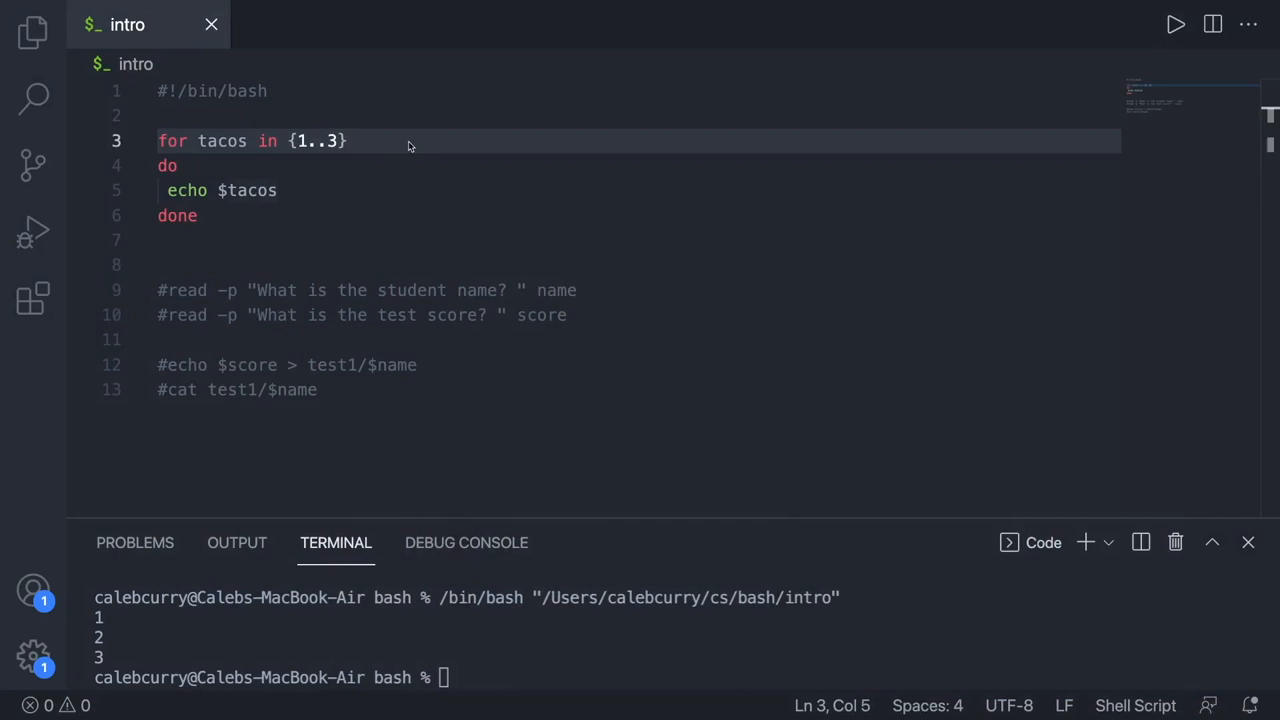
mouse_move(238, 154)
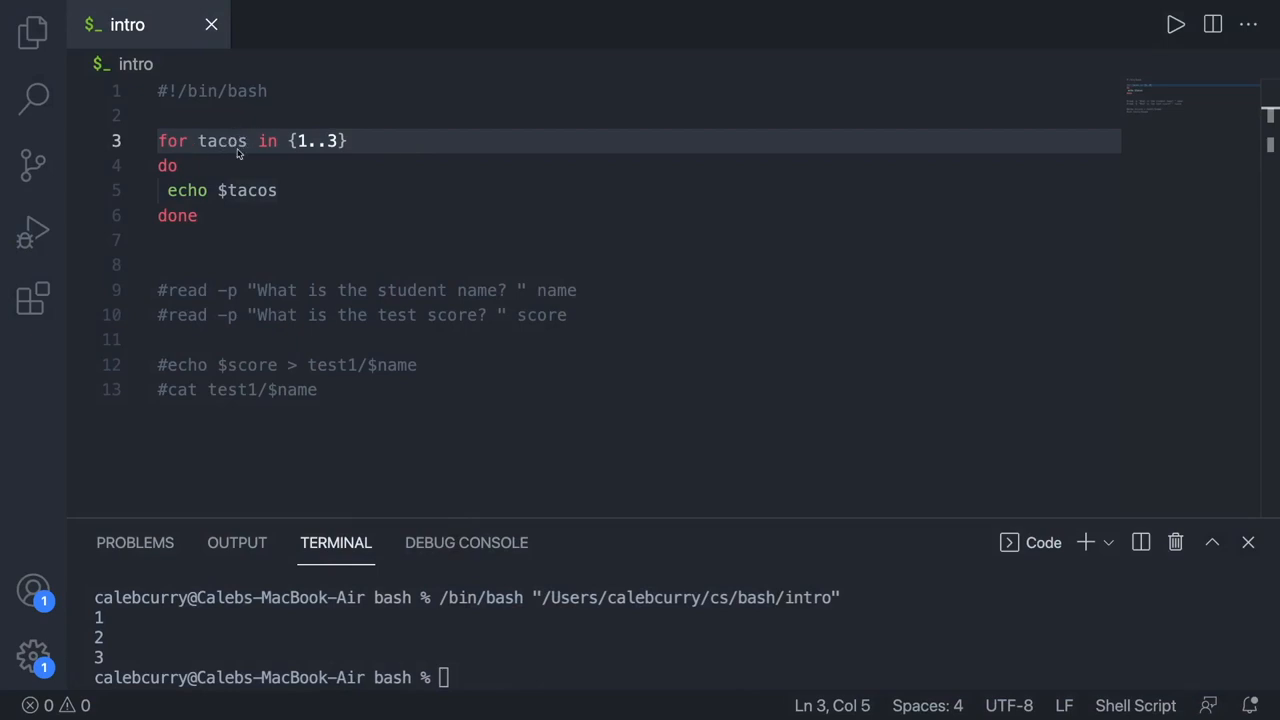
Step: Rename the loop variable to i
text(i)
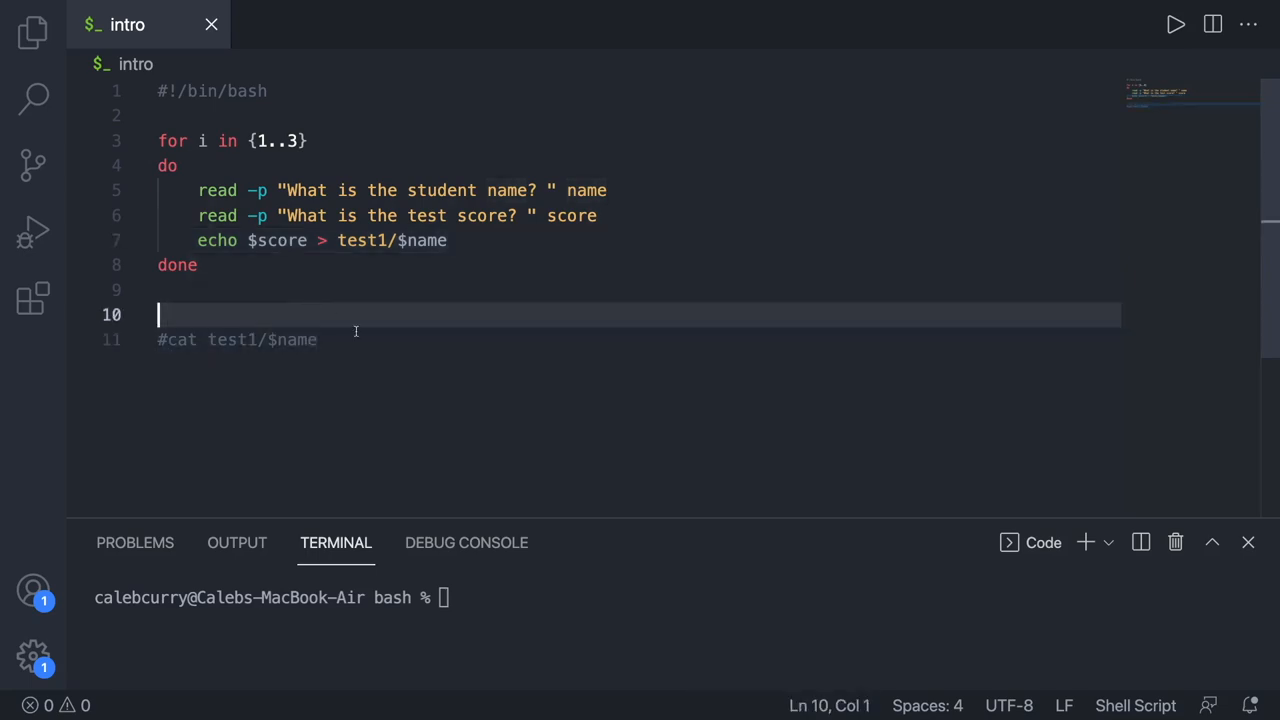
Step: Run the script and enter Rachael 90, Sarah 45, Ashley 72 at the prompts
click(1175, 24)
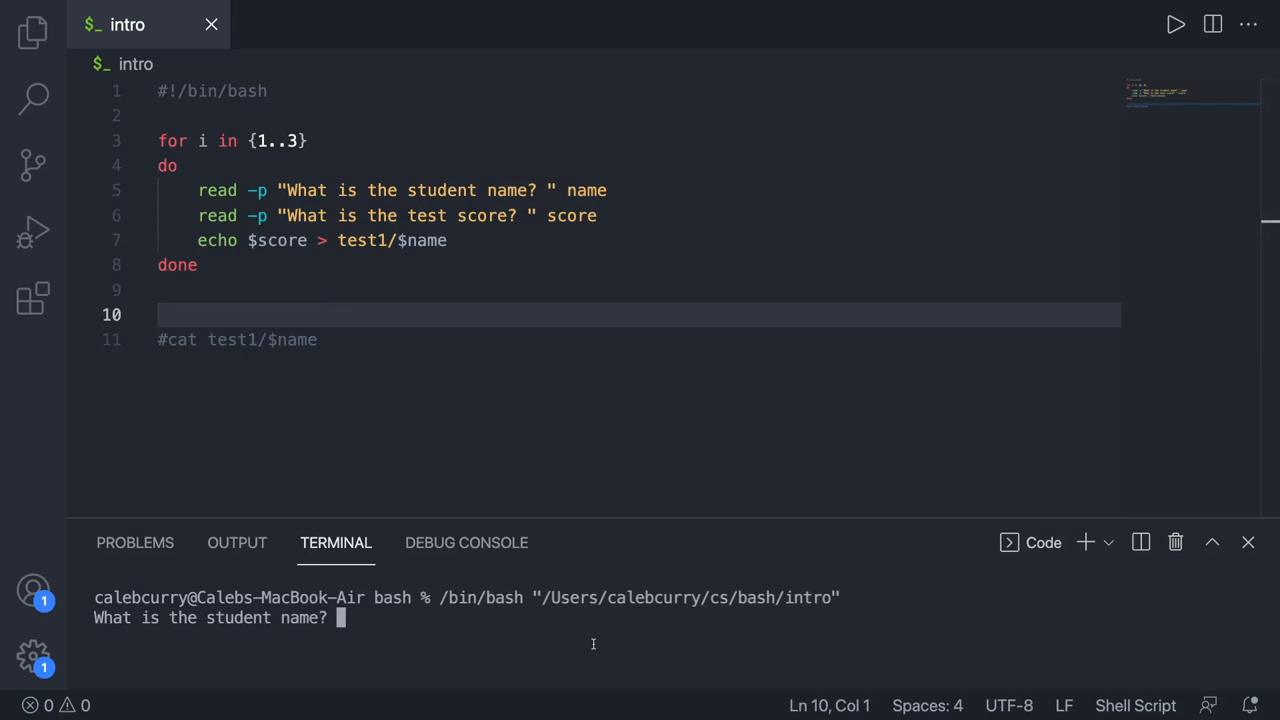
text(Rachael)
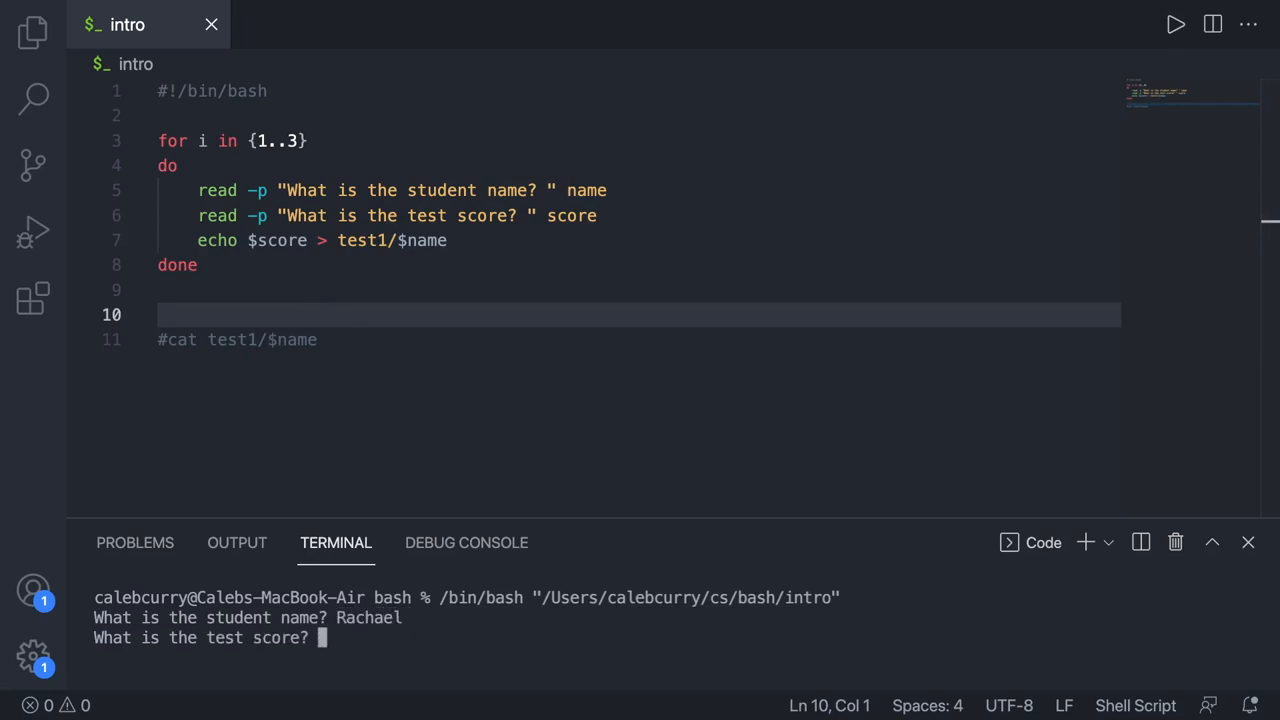
text(90)
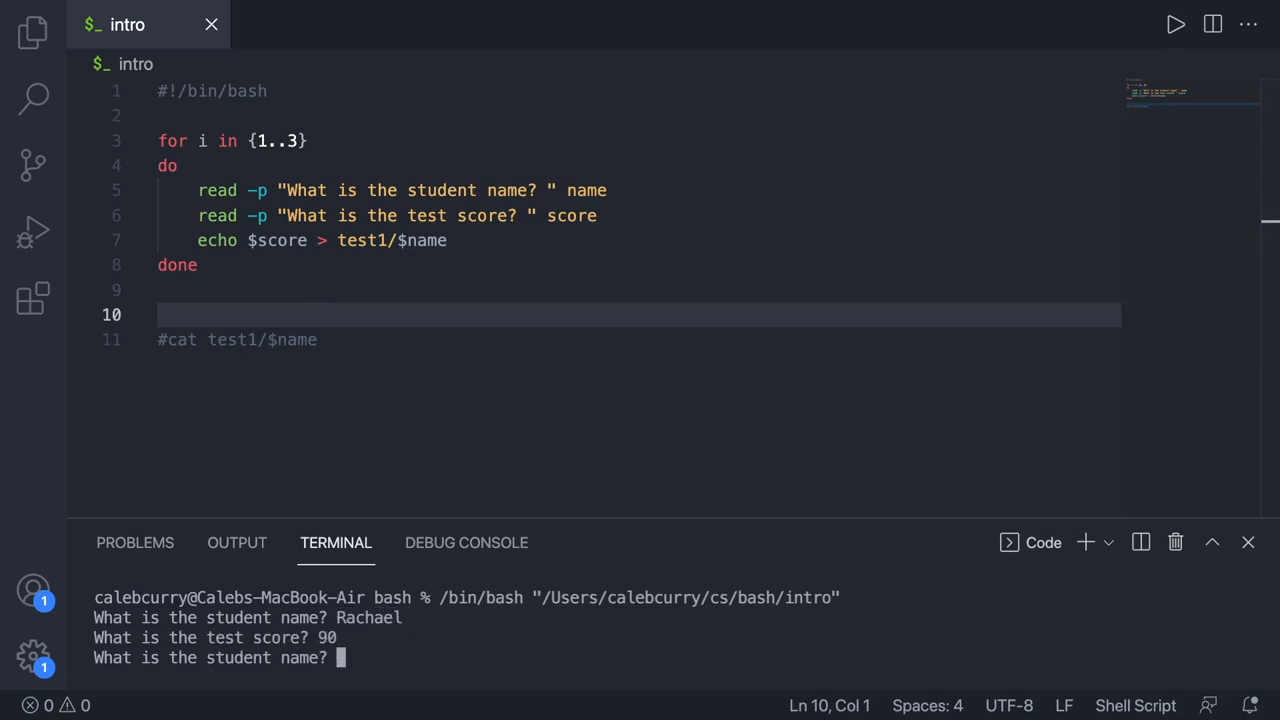
text(Sarah)
text(45)
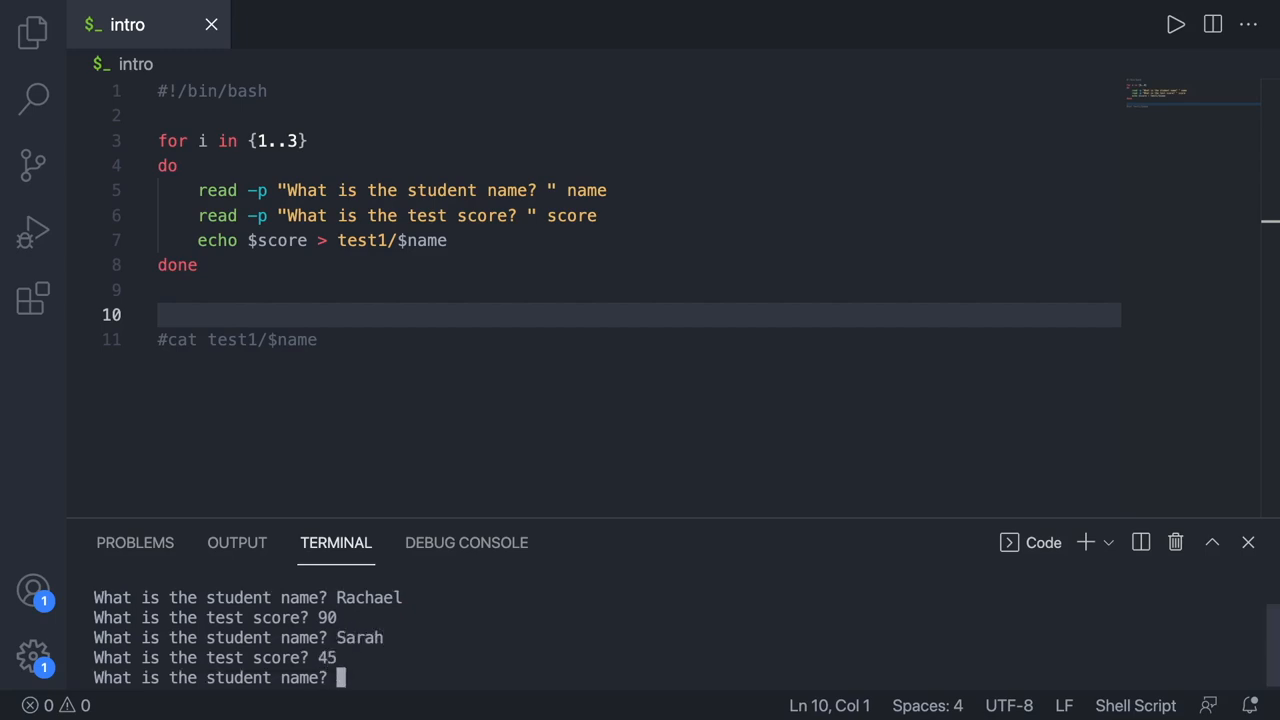
text(Ashley)
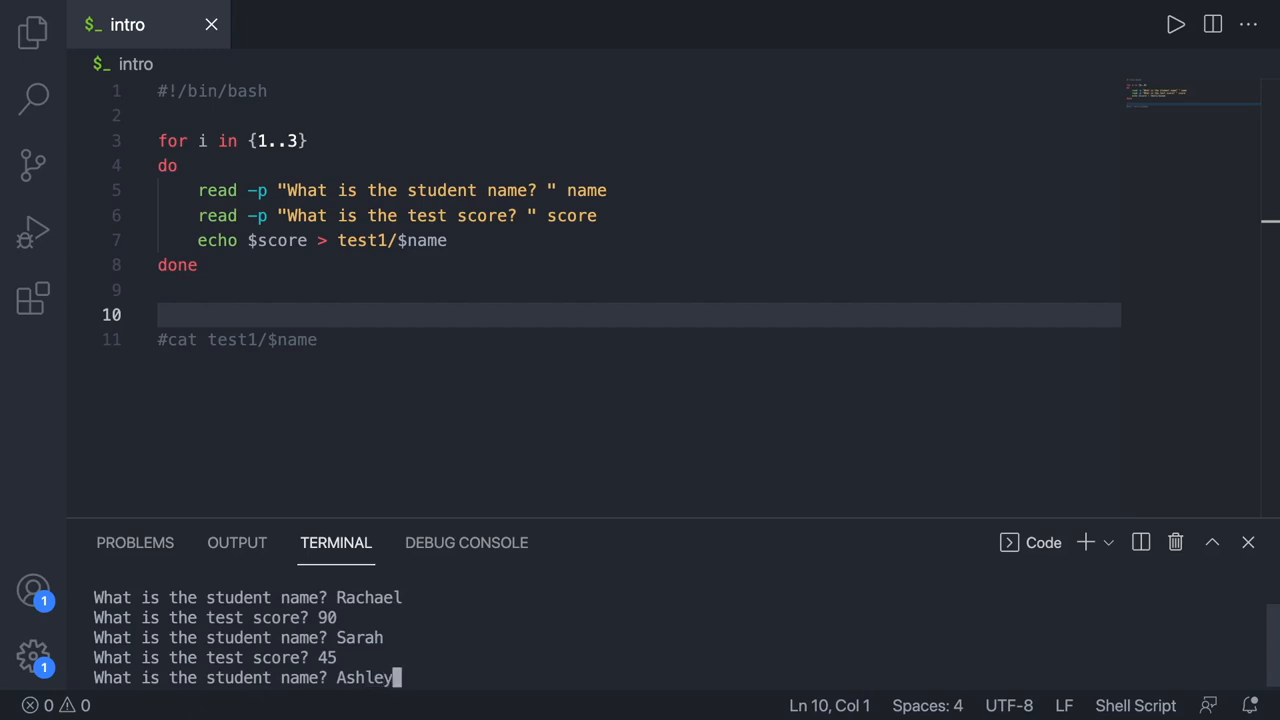
text(72)
text(cat test1)
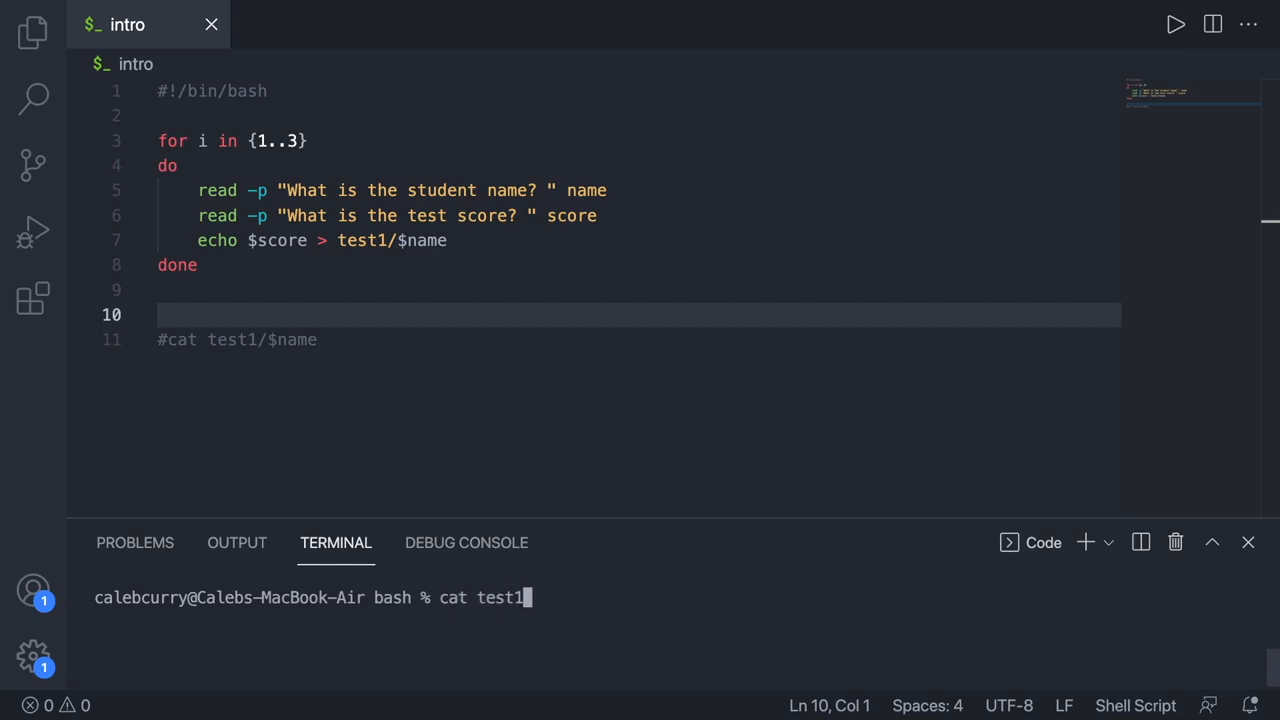
Step: Read test1/Ashley with cat, showing 72, and start another cat command
text(/)
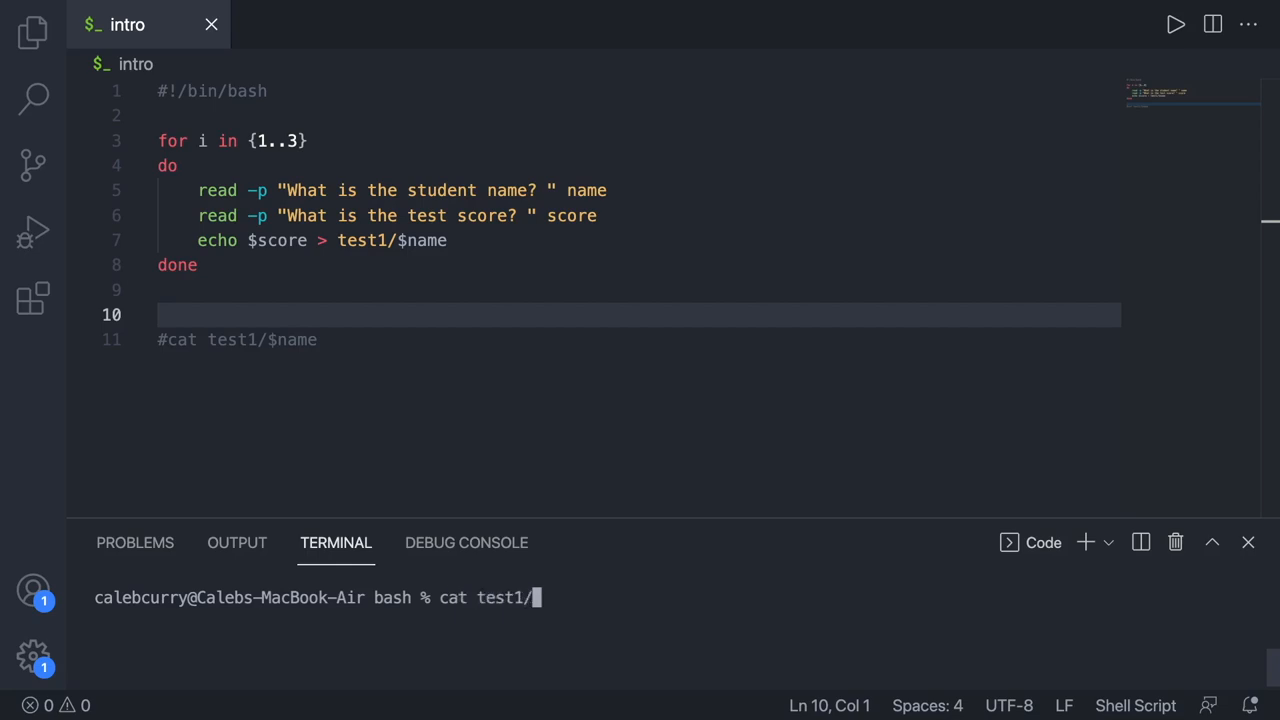
text(Ashley)
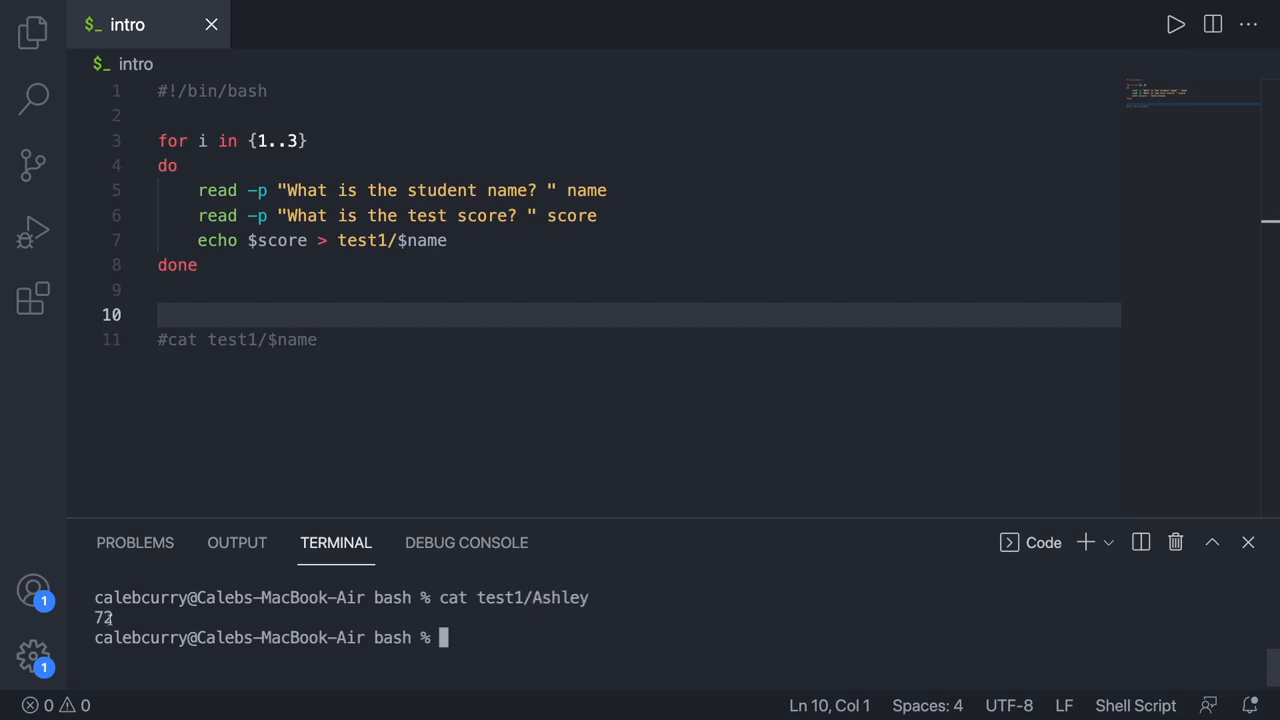
text(cat test1/Ash)
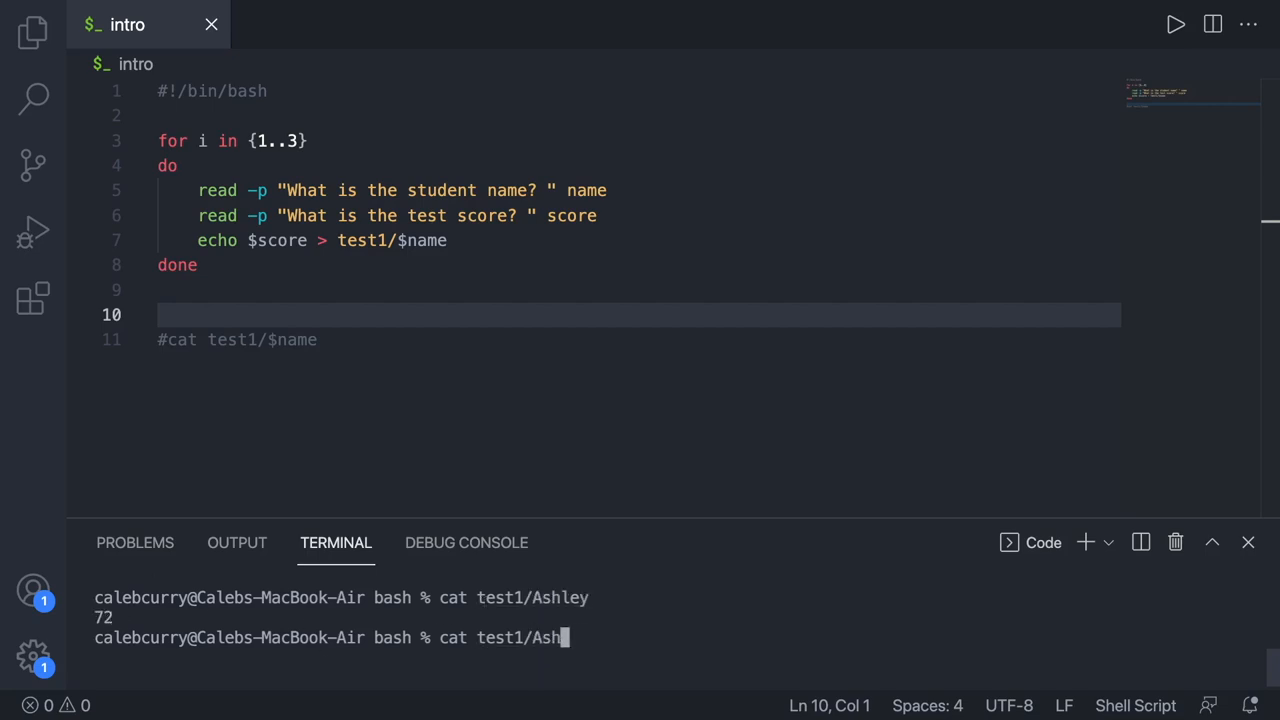
key(Backspace)
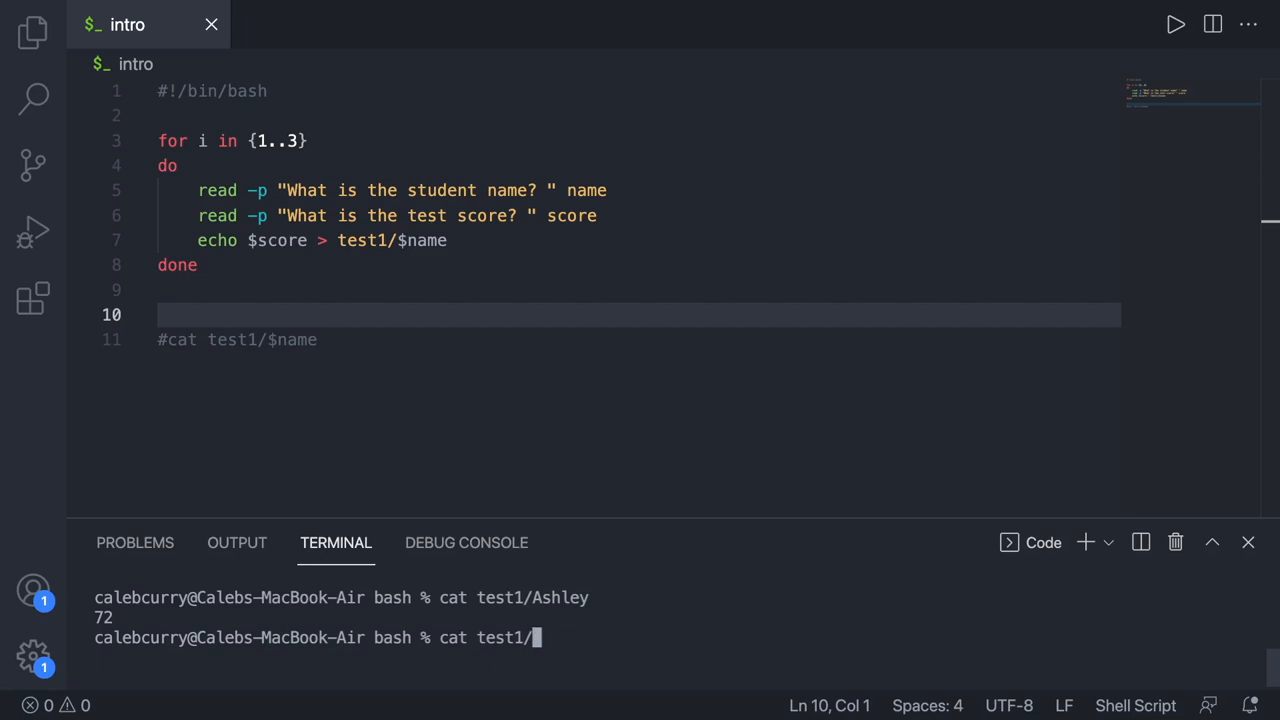